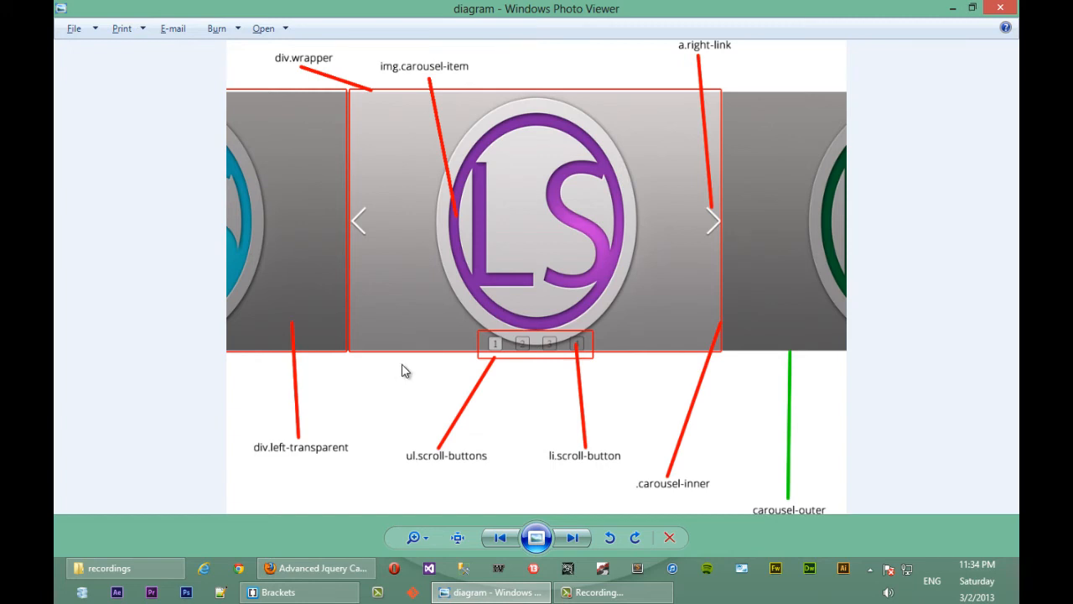
mouse_move(411, 75)
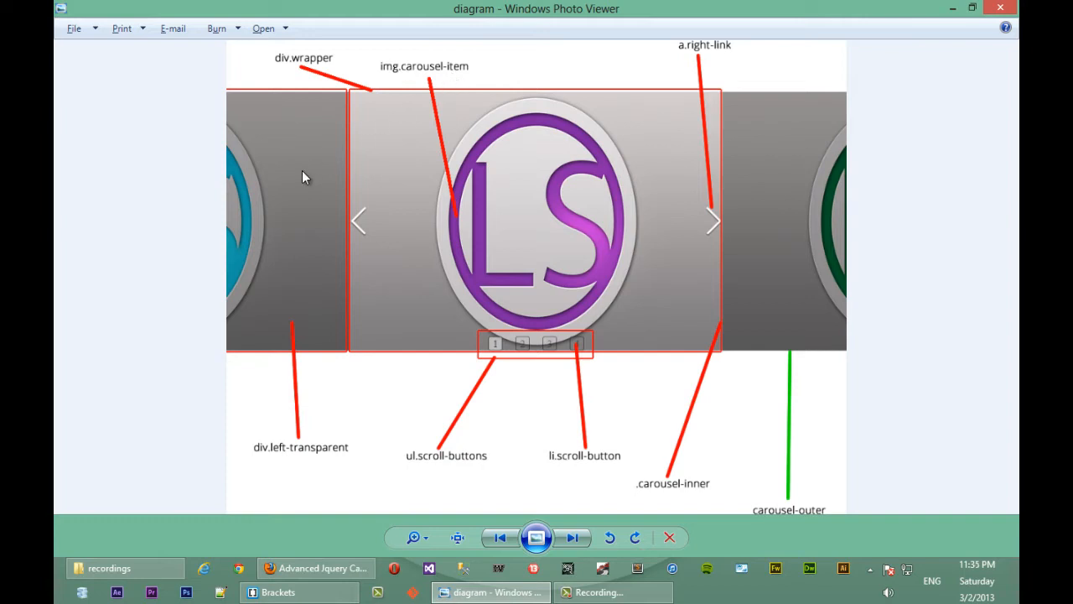
mouse_move(256, 296)
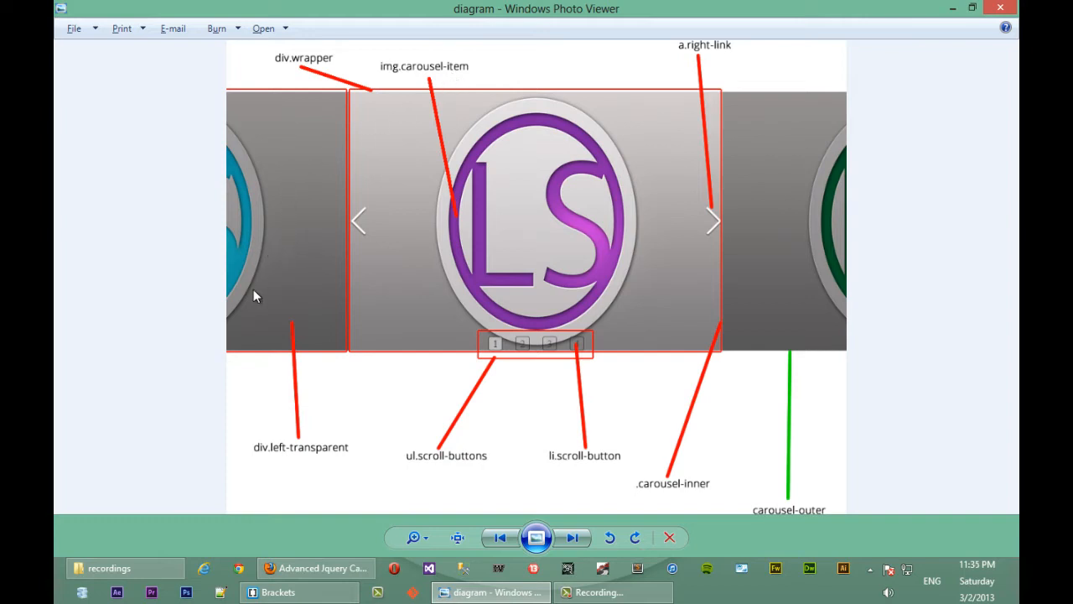
mouse_move(791, 248)
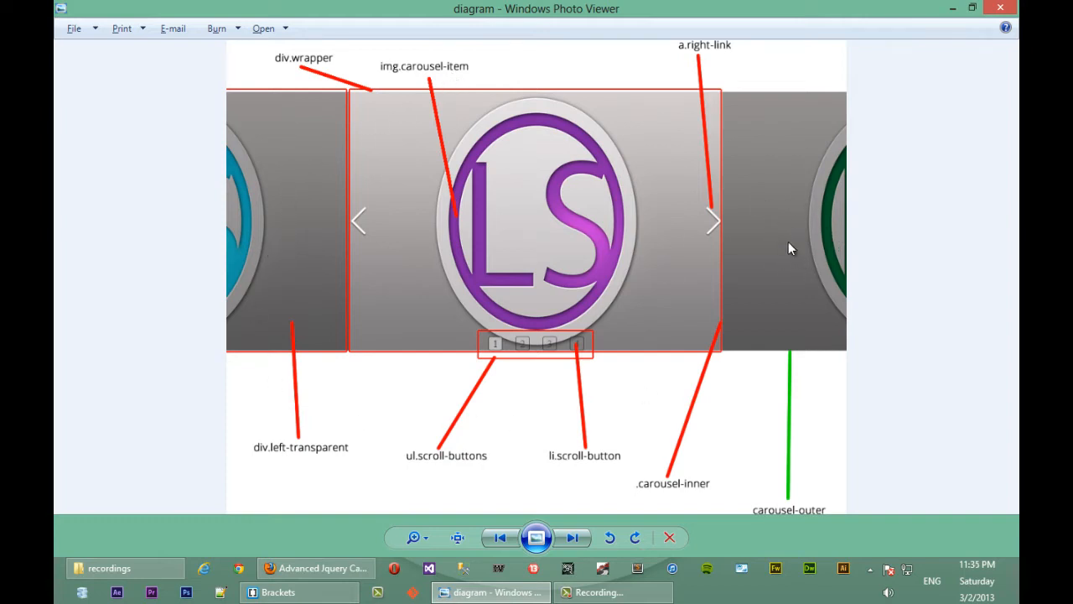
mouse_move(336, 95)
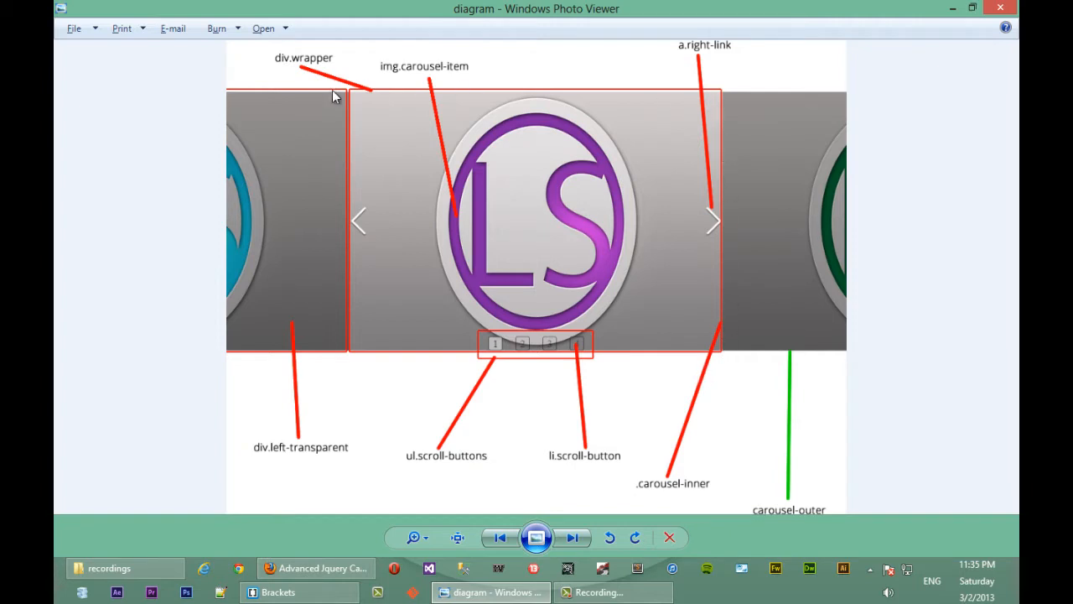
mouse_move(581, 228)
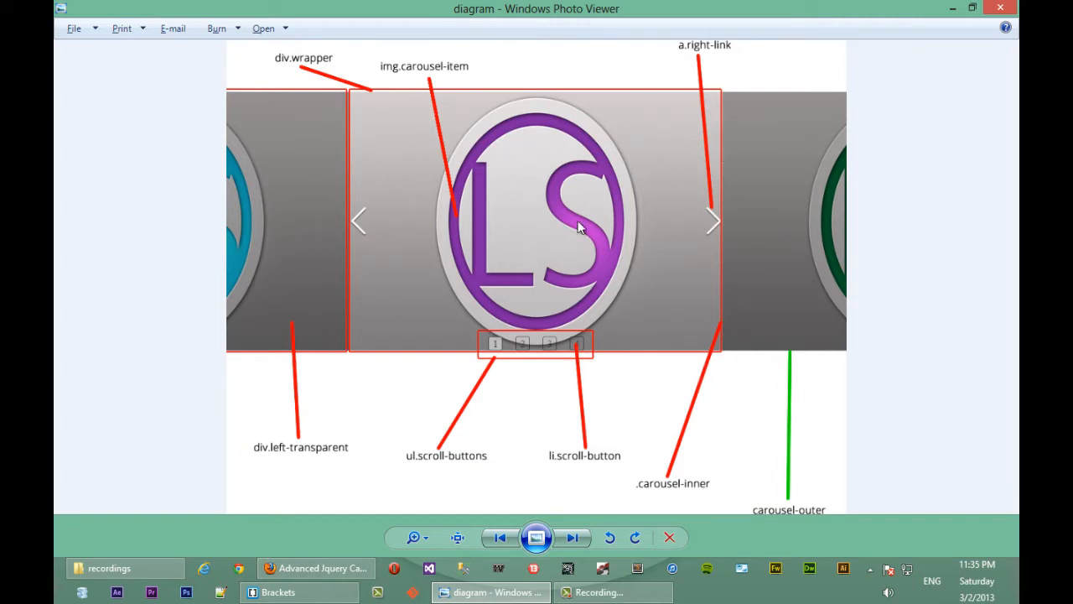
mouse_move(444, 233)
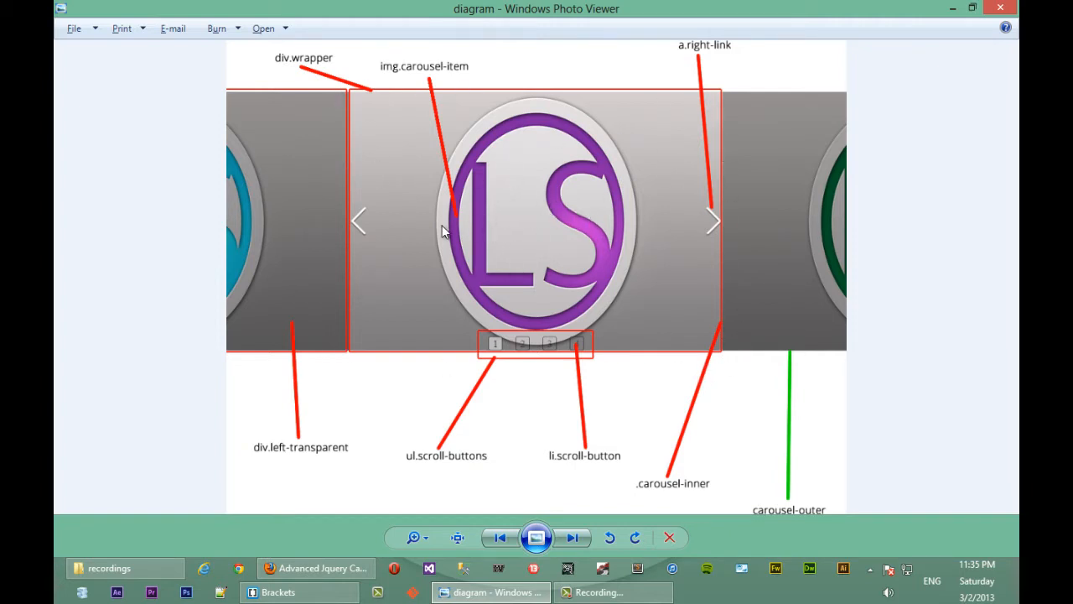
Step: On line 61, write parent.carouselInner.height(parent.customHeight); and select the word 'carousel'
left_click(278, 592)
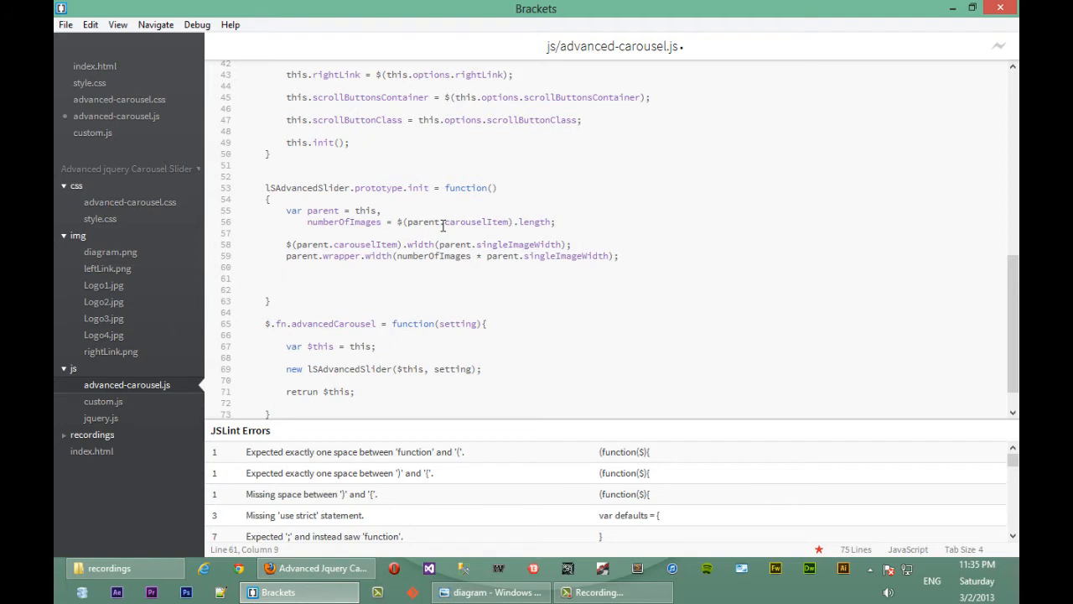
type("paren")
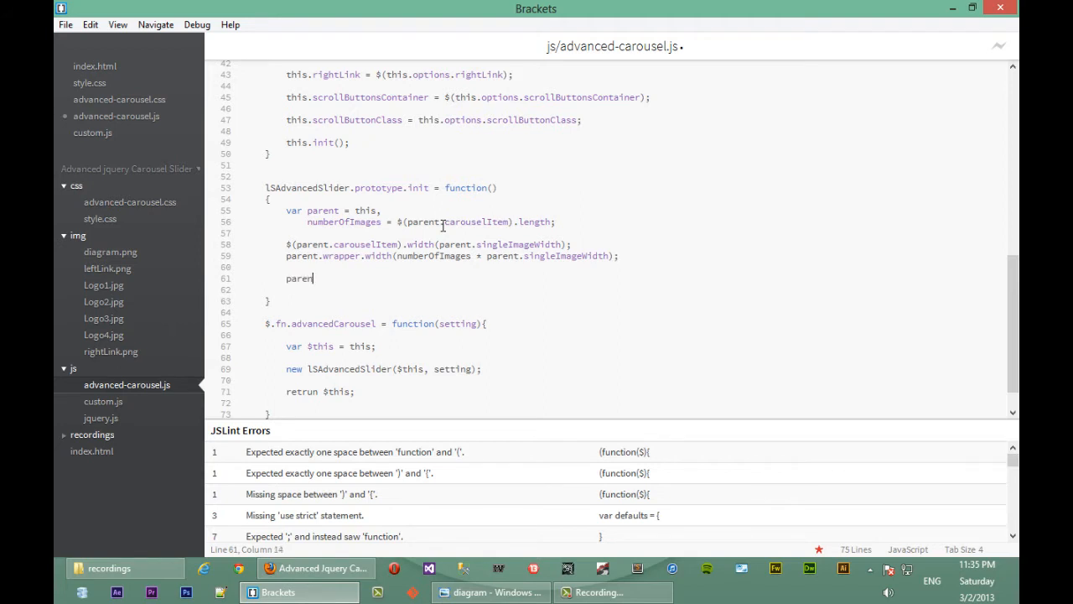
type("t.carou")
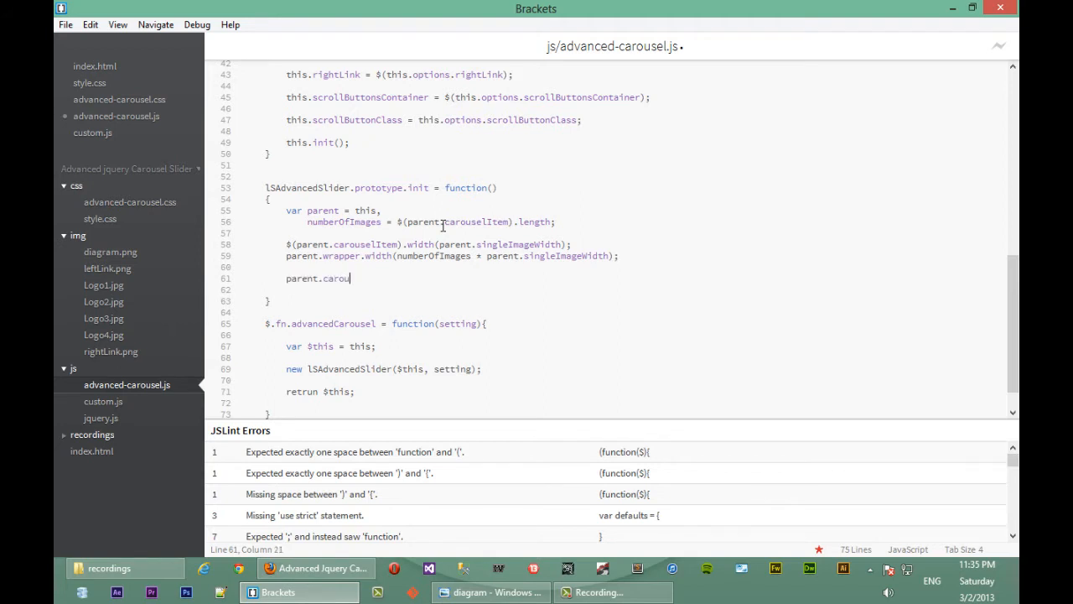
type("selInner")
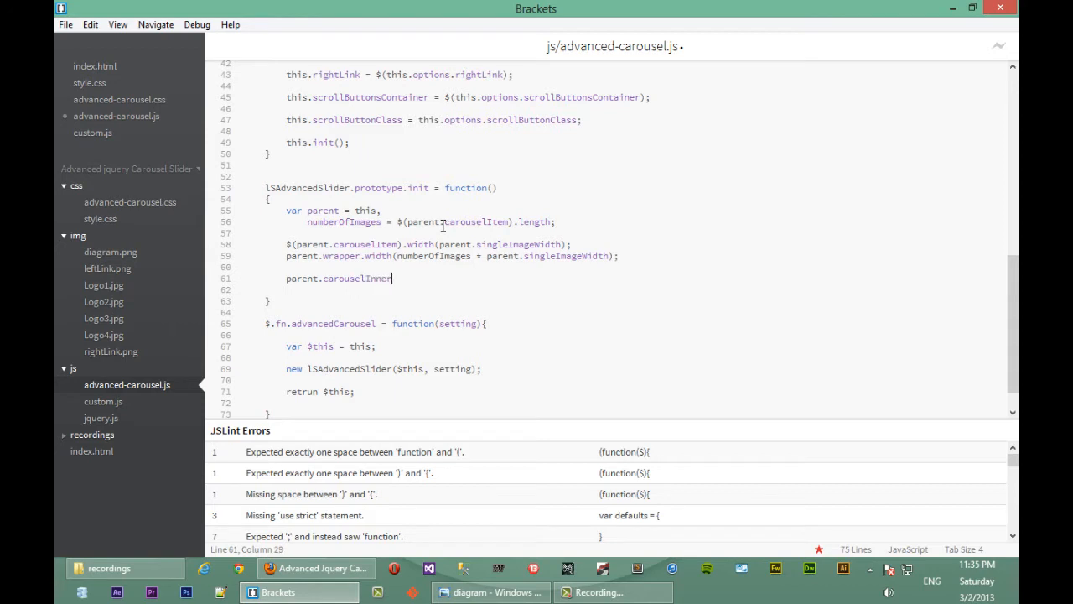
type(".heigh")
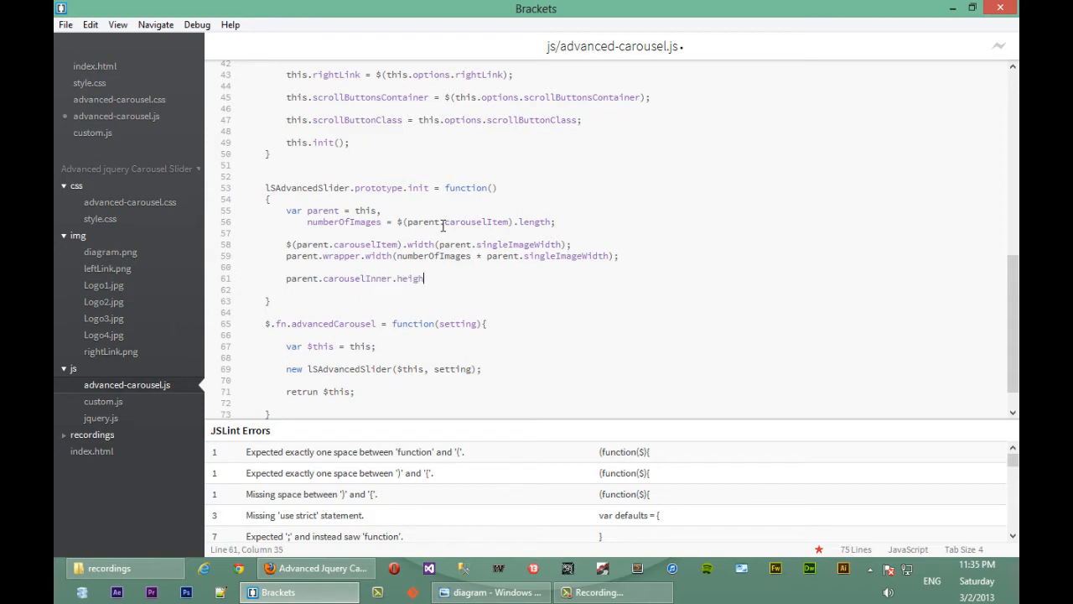
type("t();")
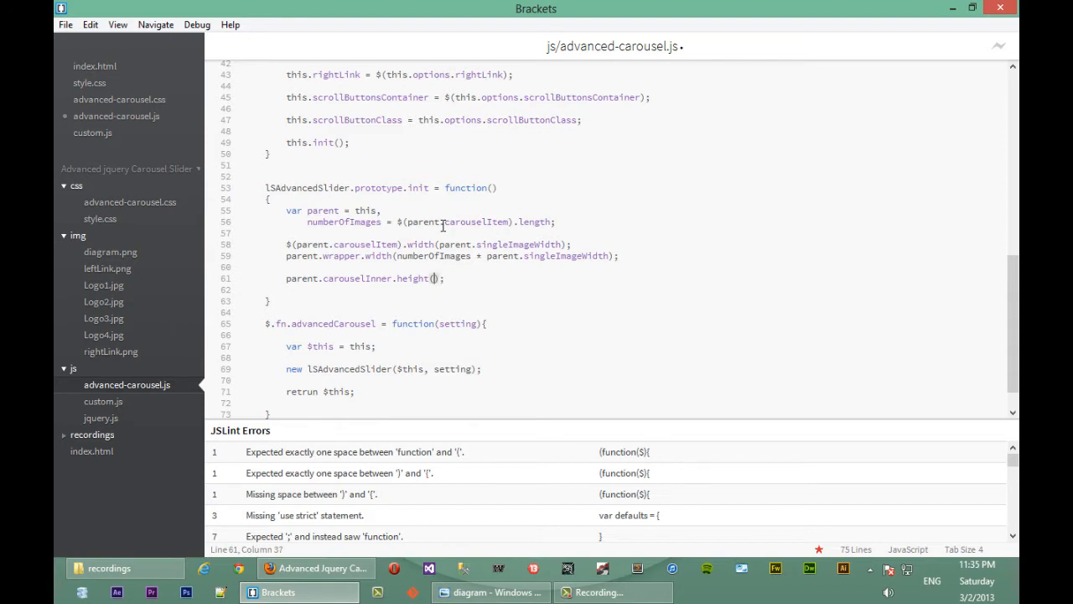
type("p")
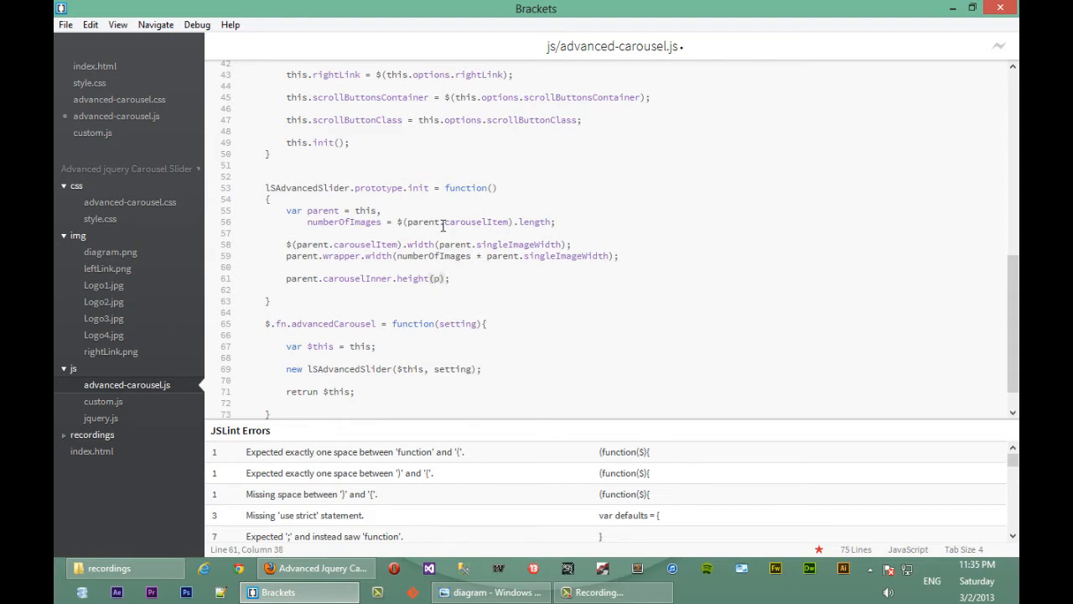
type("arent")
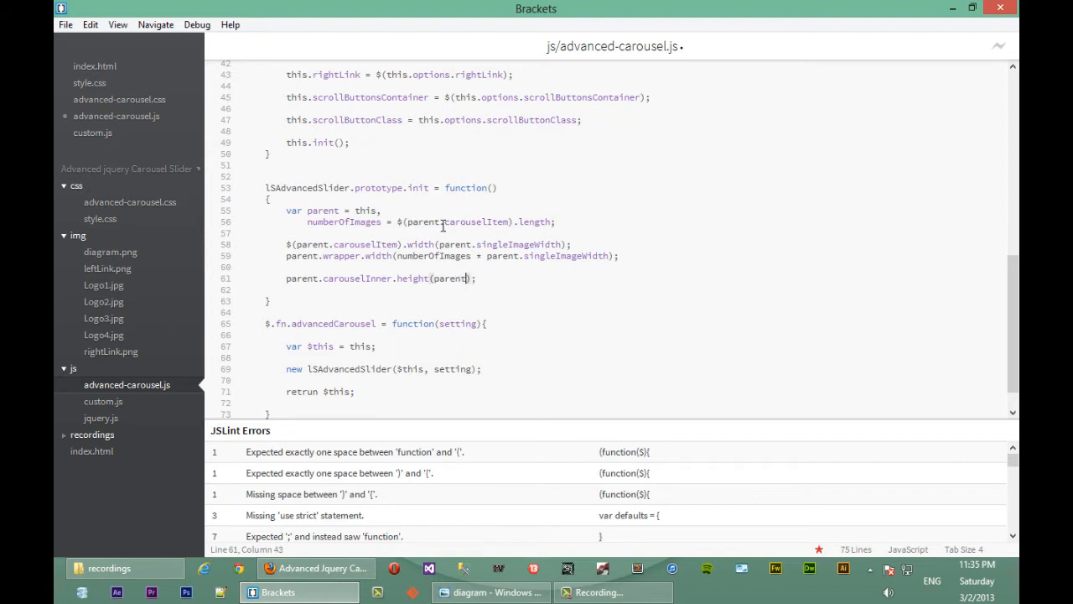
type(".custom")
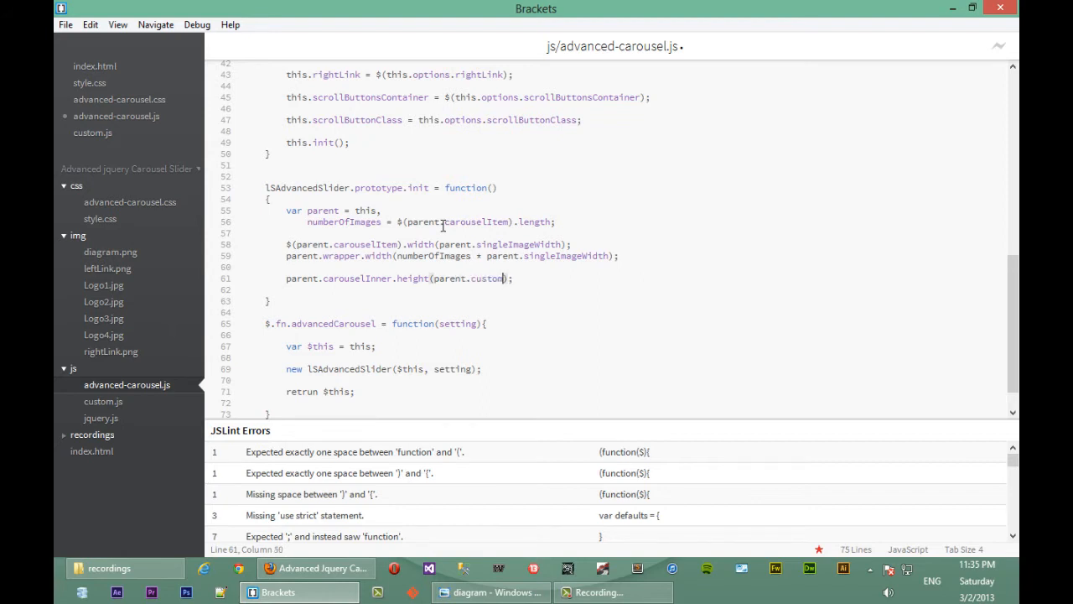
type("Height")
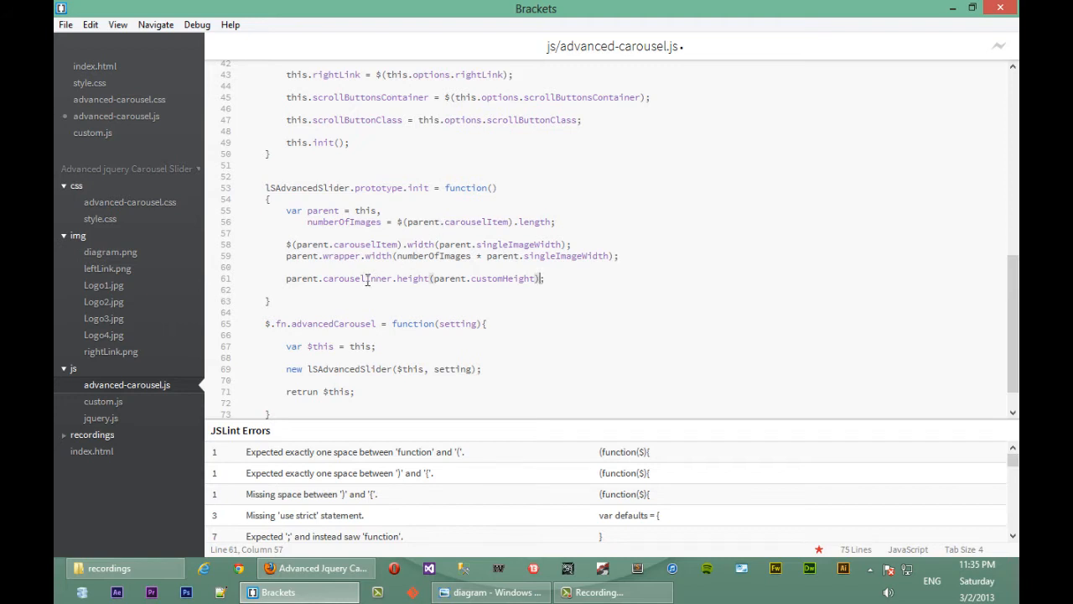
double_click(357, 278)
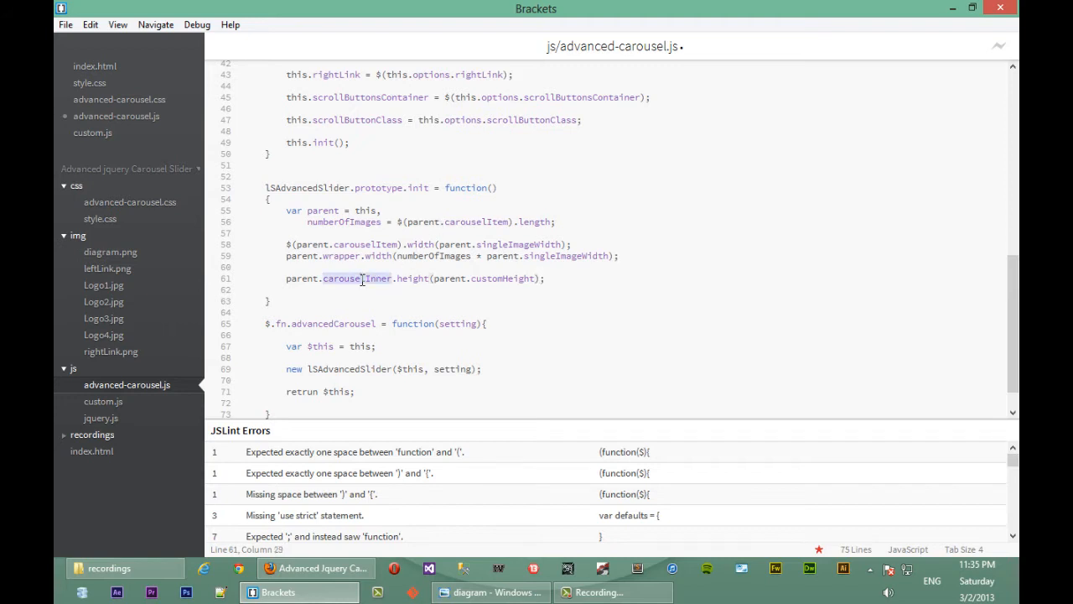
left_click(490, 593)
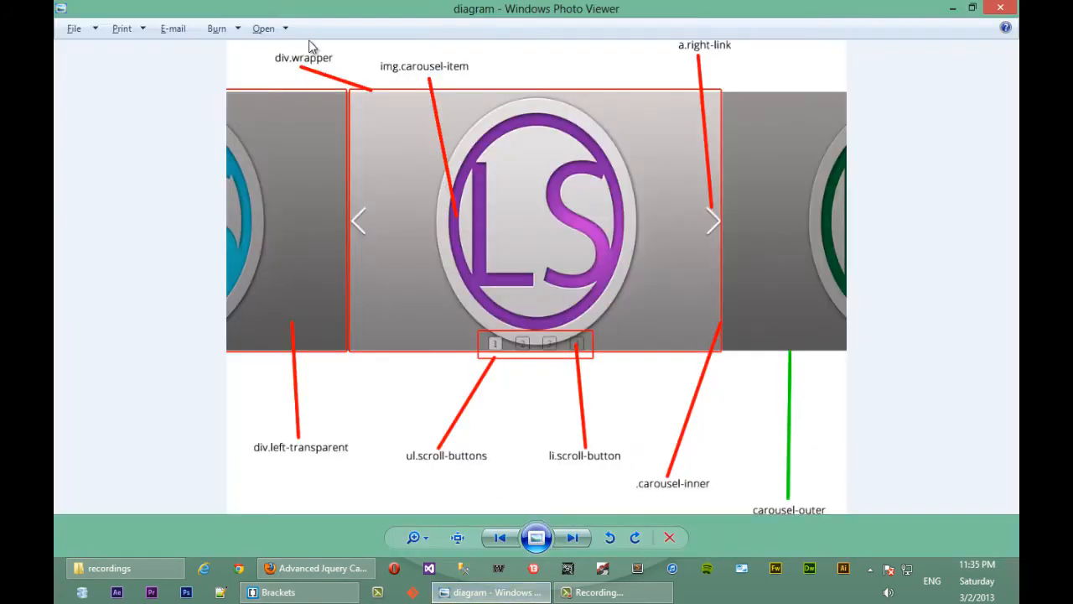
mouse_move(352, 361)
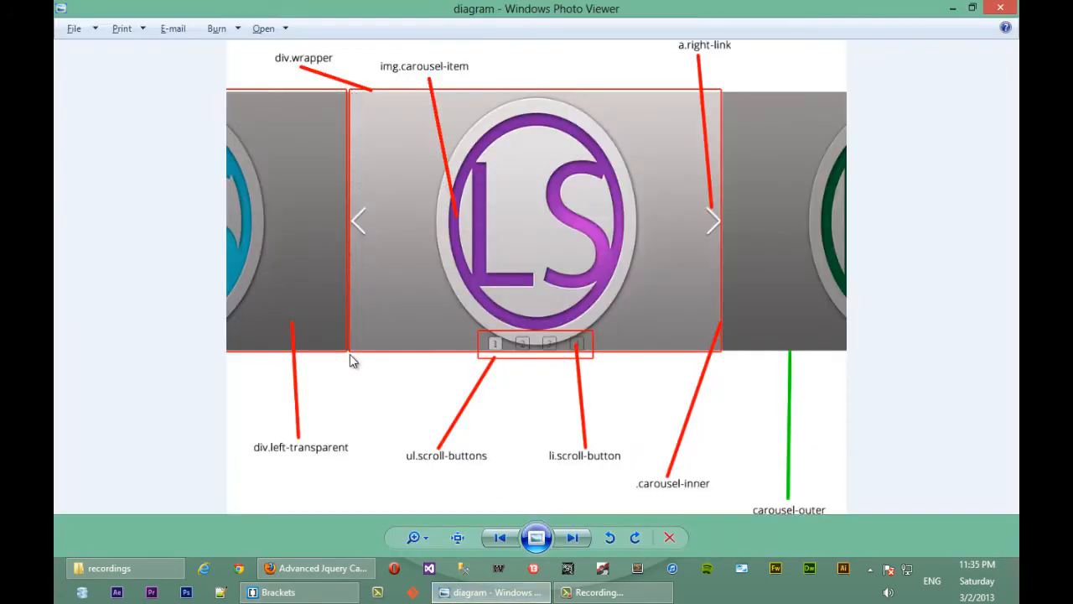
mouse_move(369, 78)
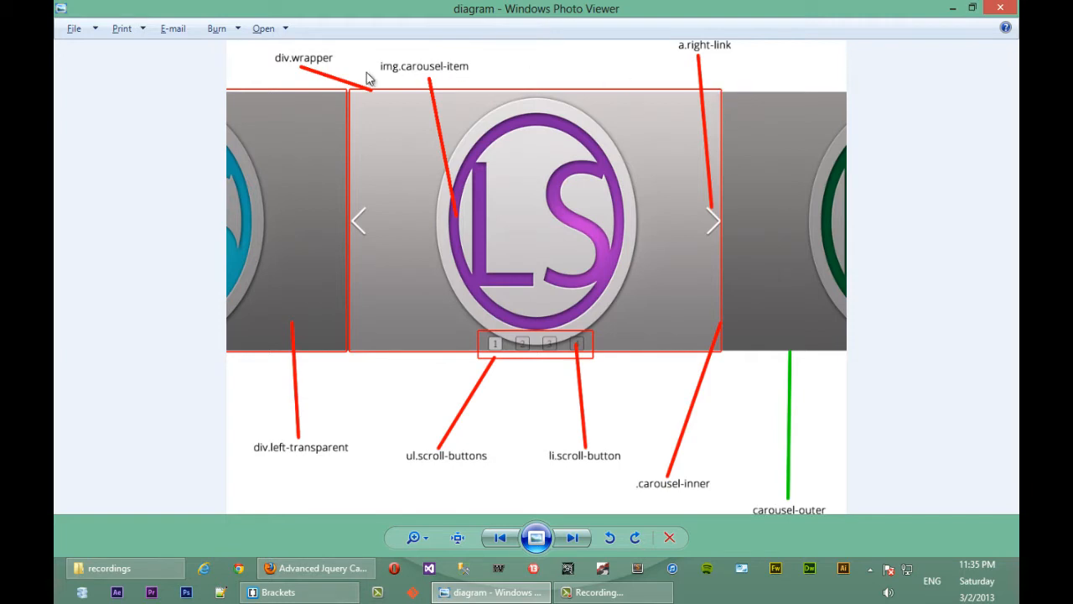
mouse_move(660, 106)
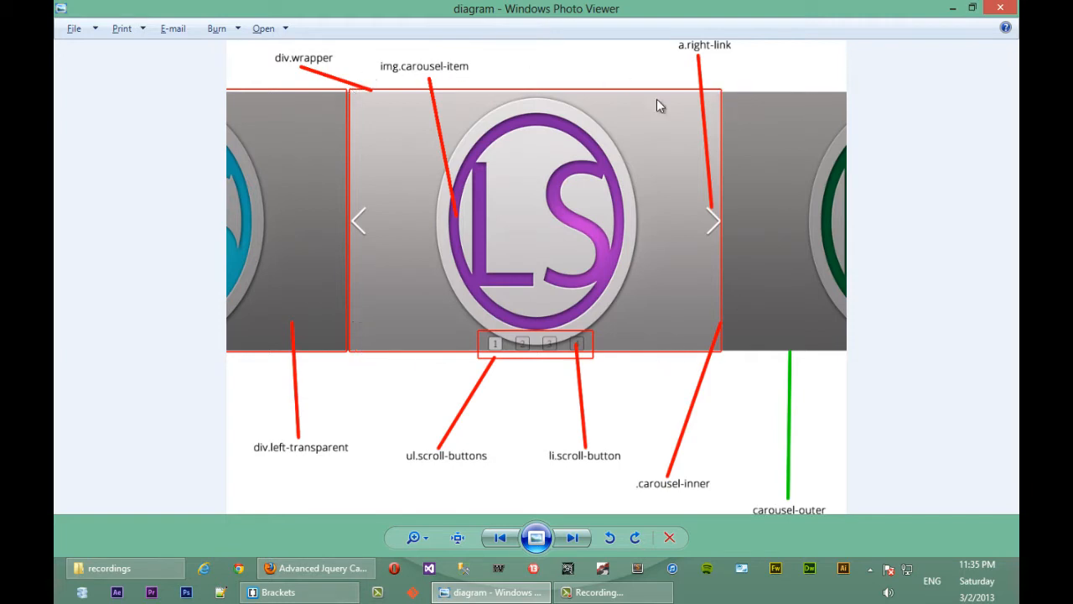
mouse_move(702, 266)
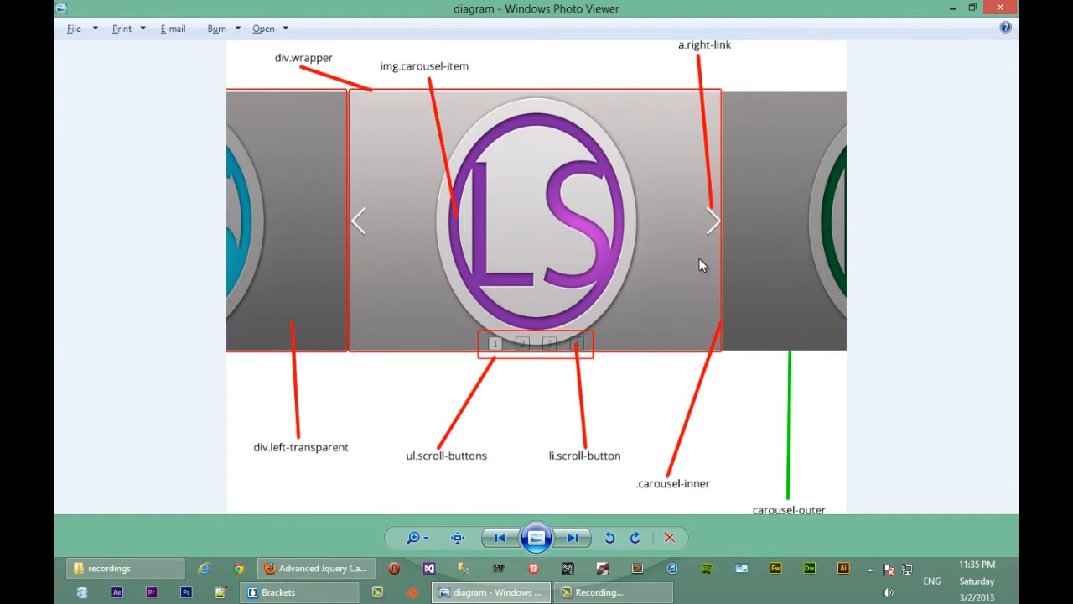
mouse_move(364, 362)
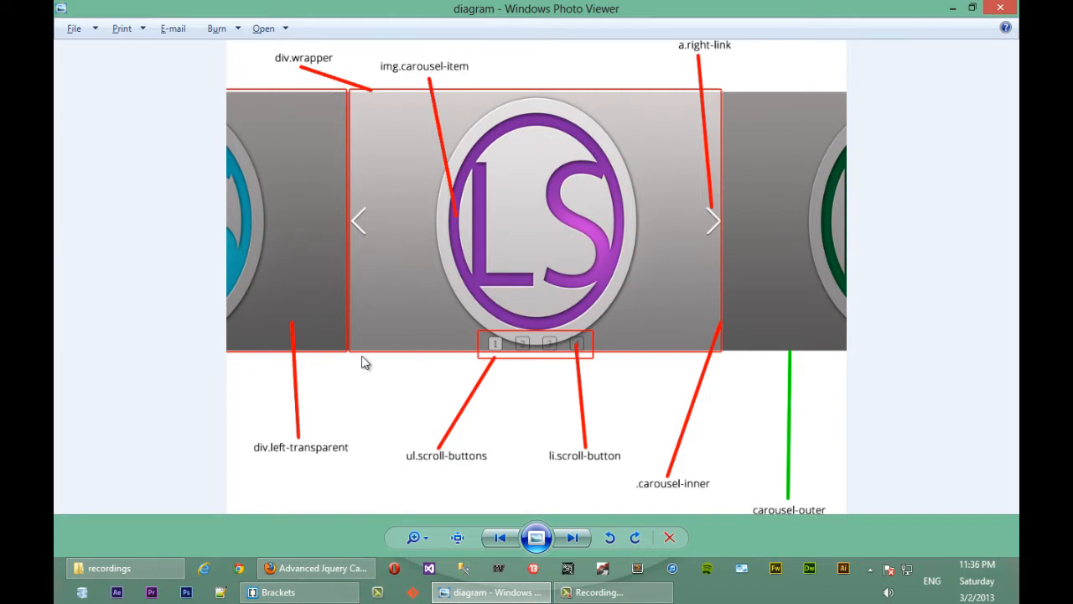
mouse_move(457, 233)
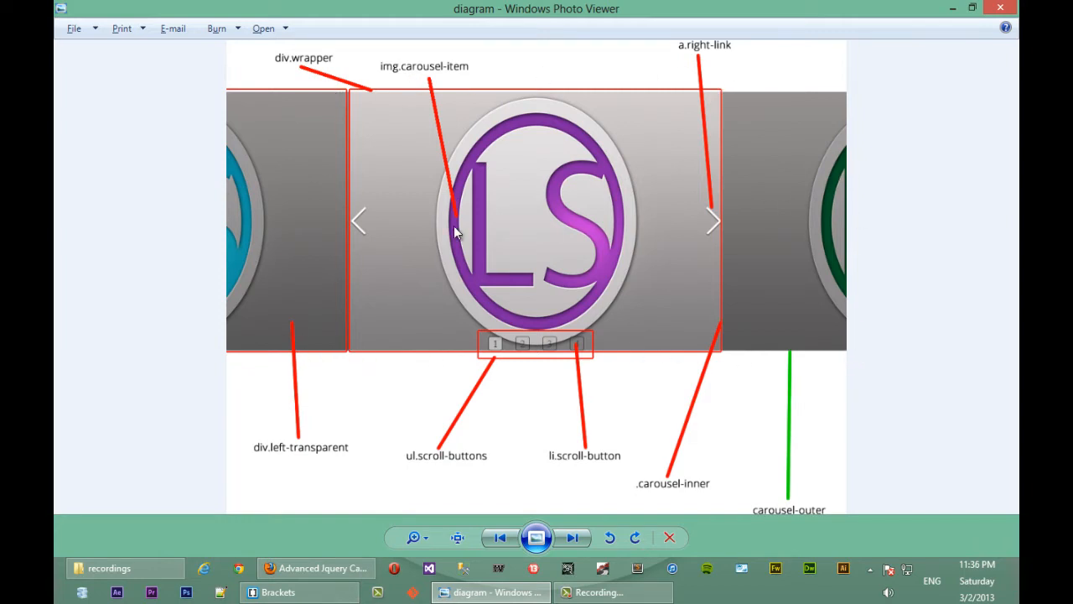
mouse_move(491, 222)
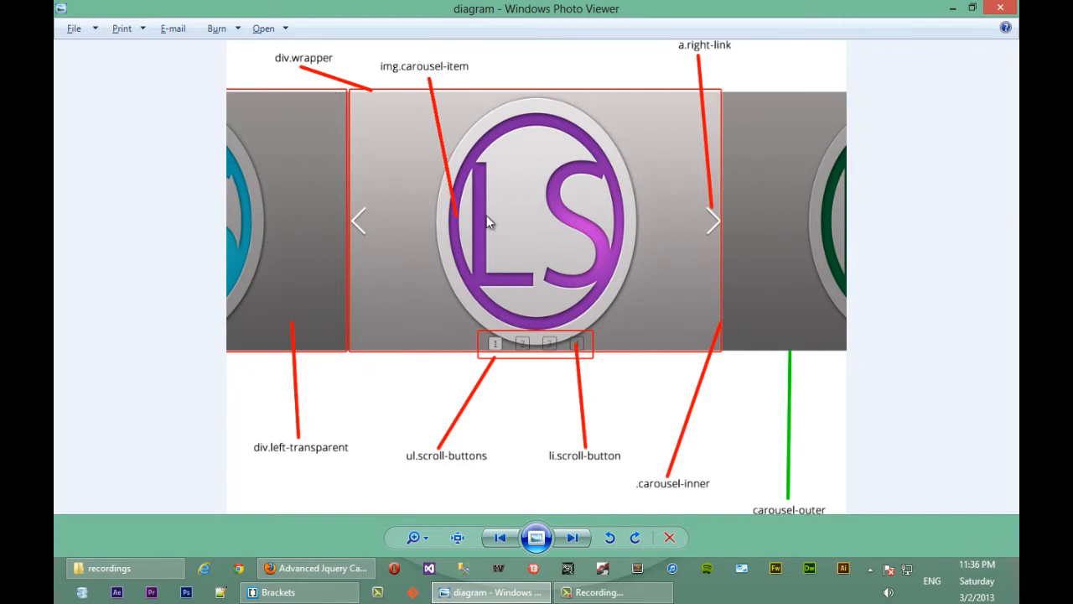
mouse_move(390, 362)
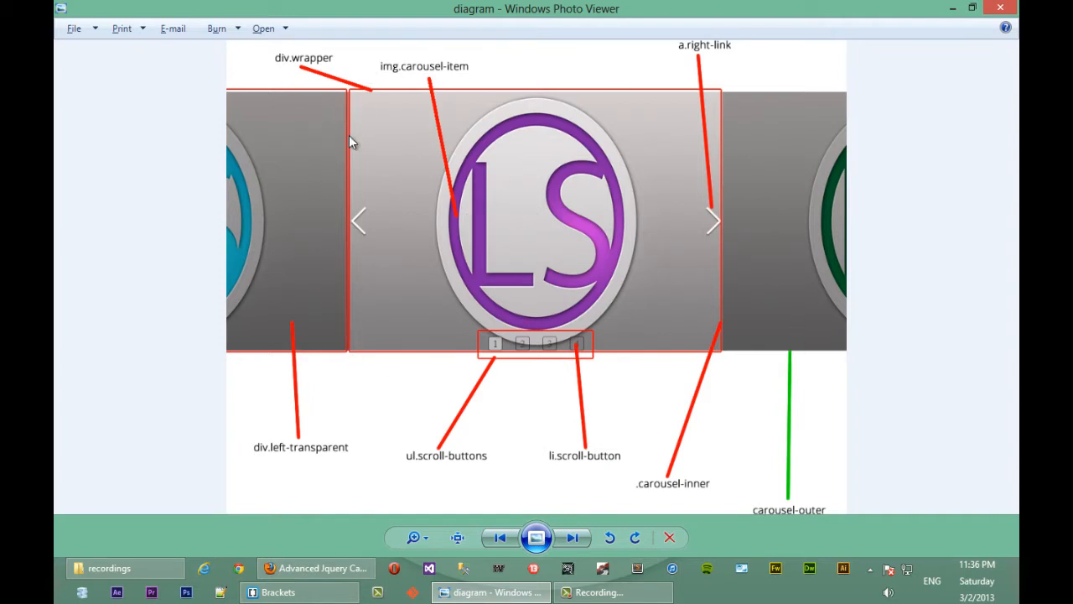
mouse_move(388, 177)
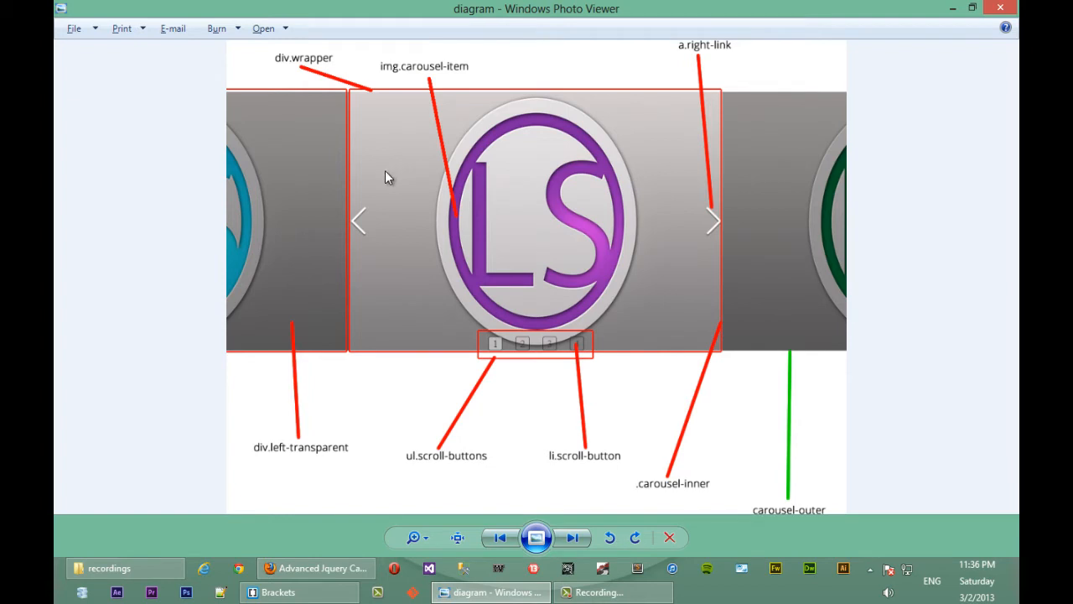
mouse_move(361, 82)
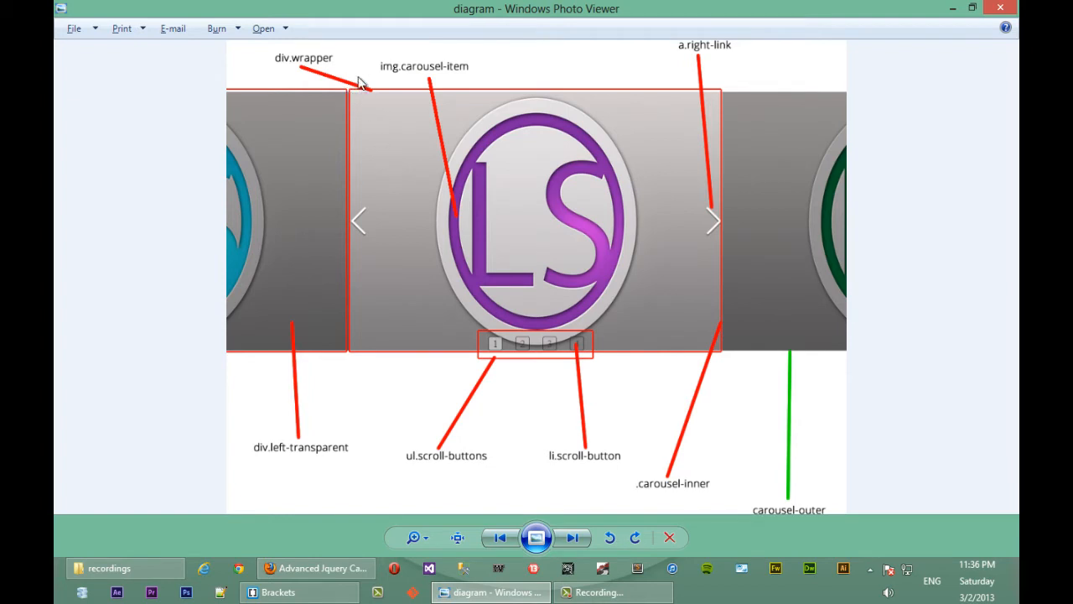
mouse_move(352, 94)
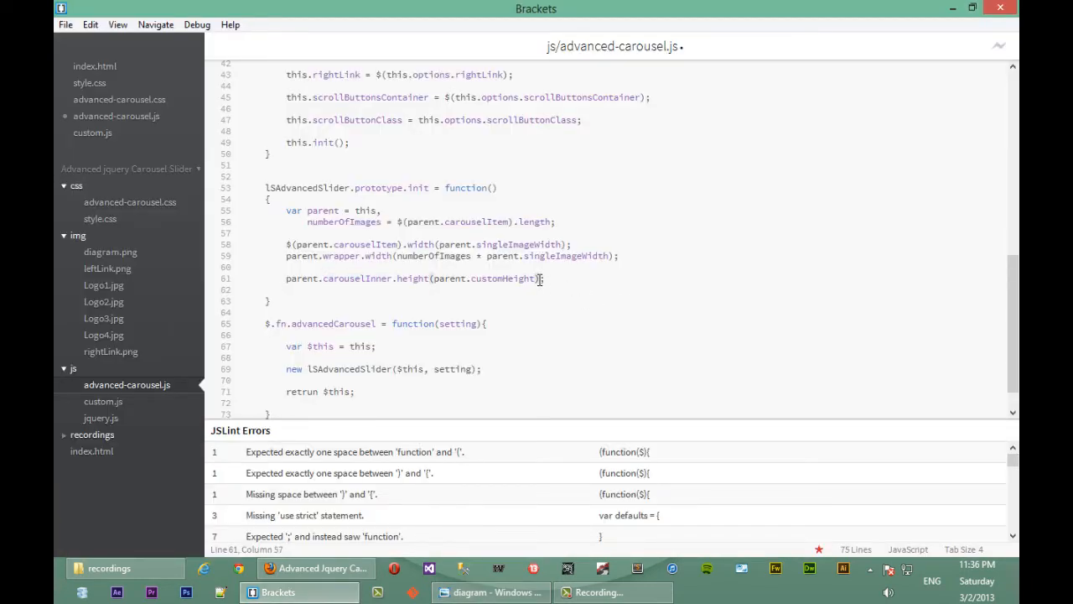
Step: Chain .width(parent.singleImageWidth) onto the carouselInner line
type("width(")
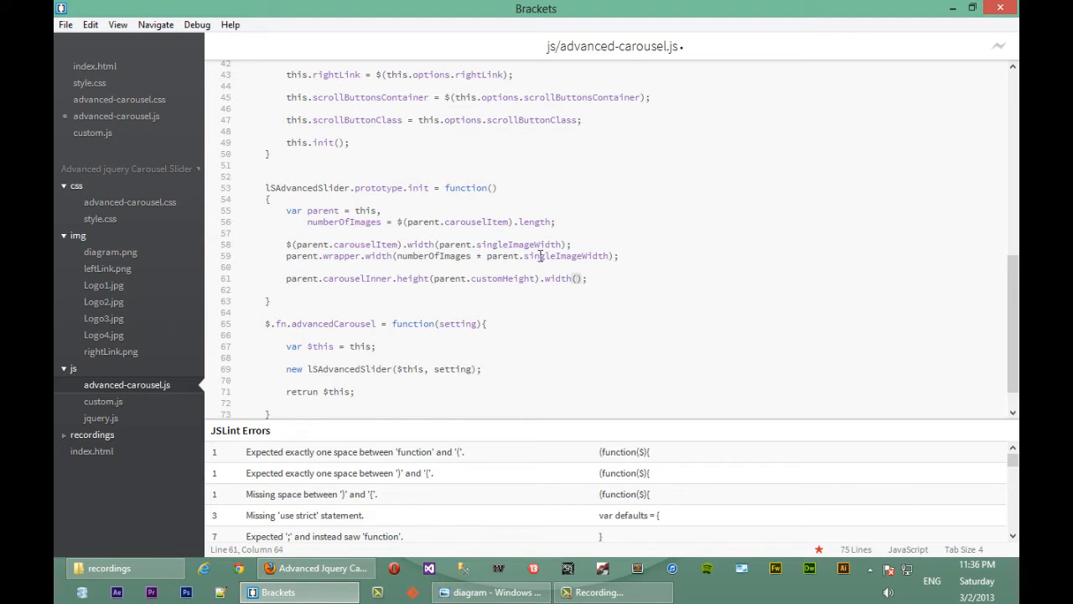
double_click(554, 255)
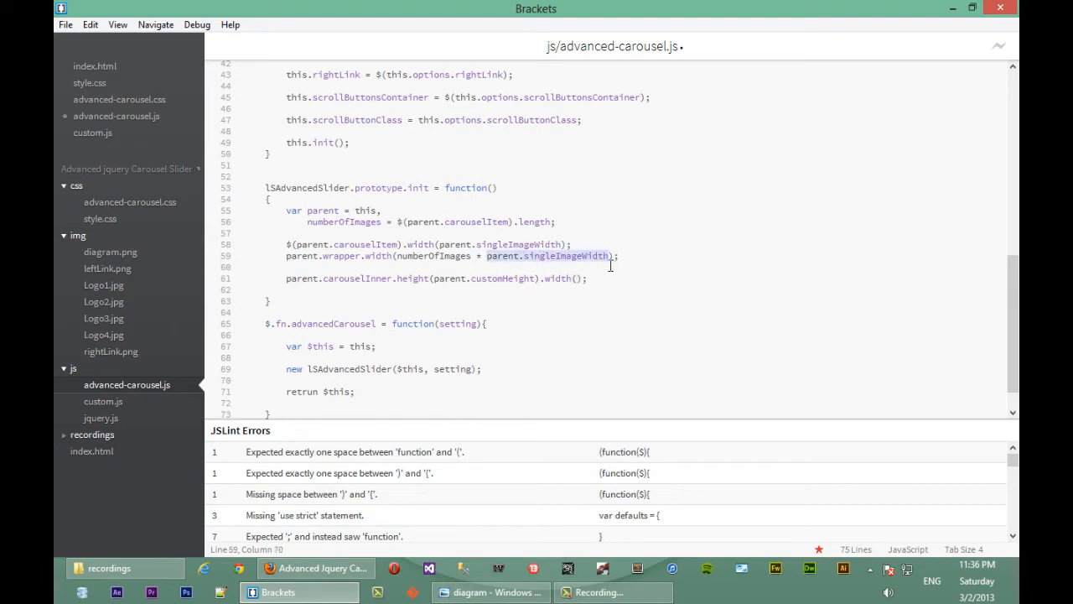
type("parent.singleImageWidth")
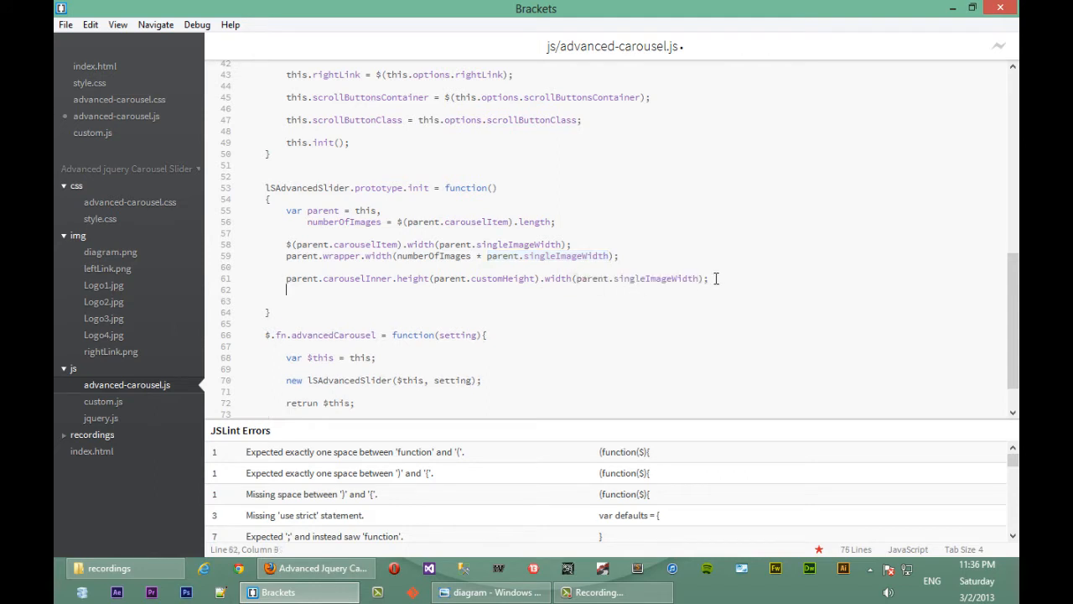
Step: Add left and right transparent element lines setting height to parent.customHeight
type("p")
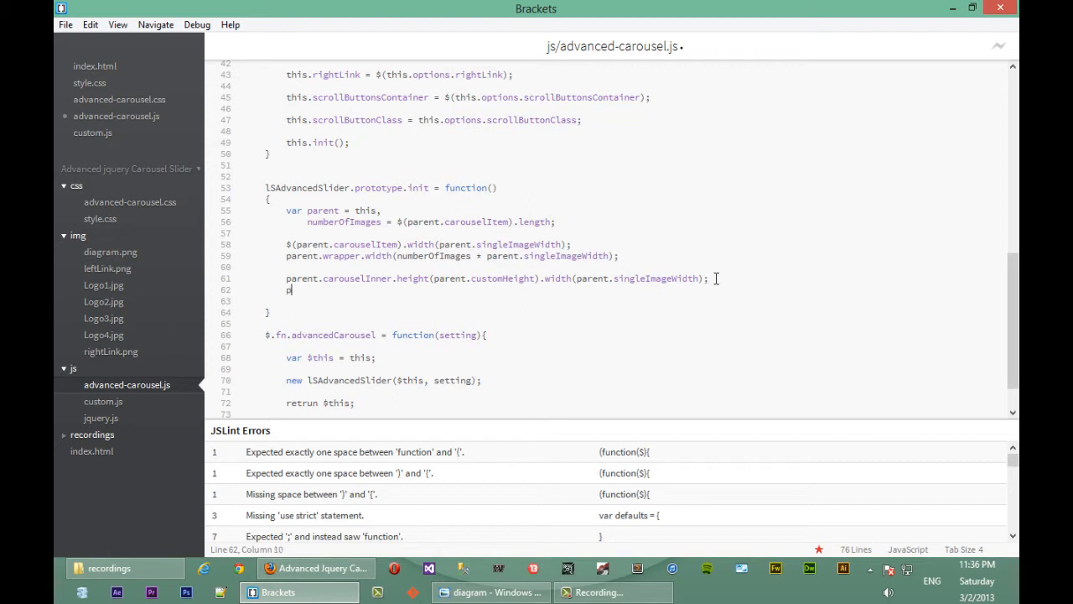
key("Backspace")
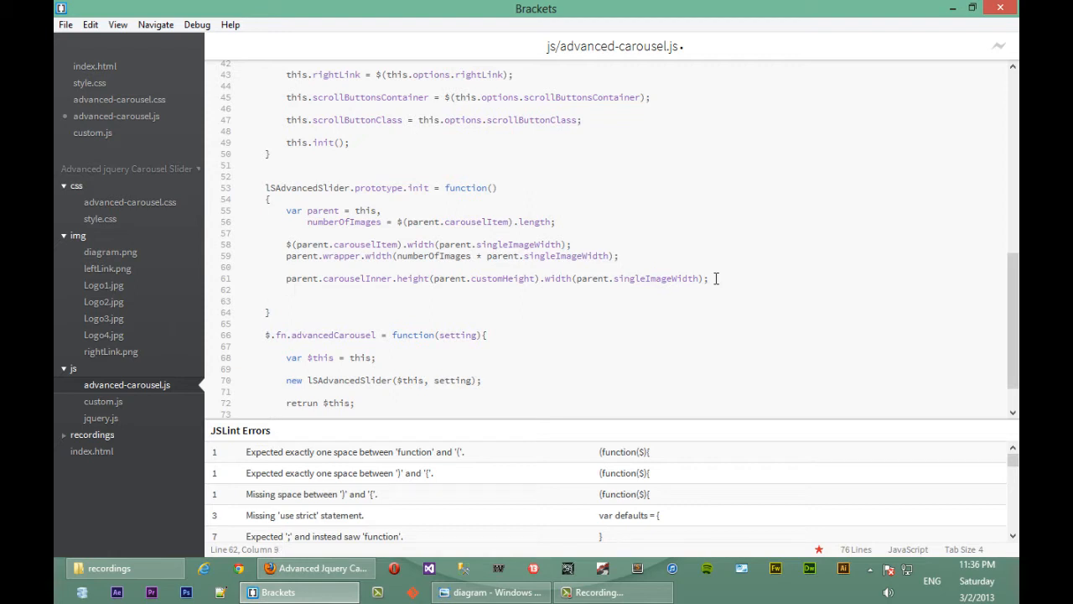
type("p")
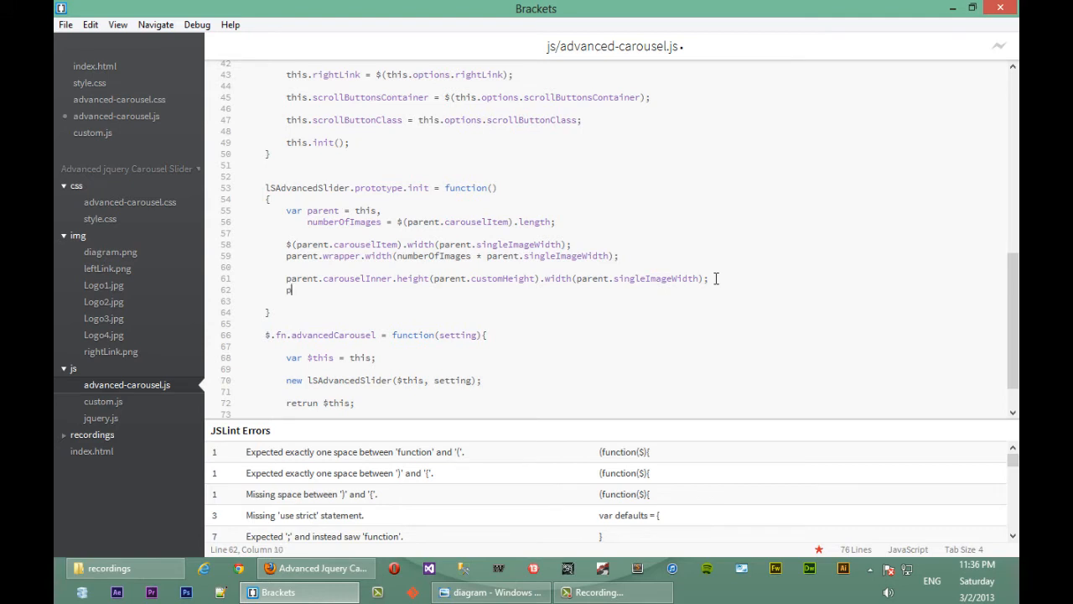
type("arent.leftTransparentEle")
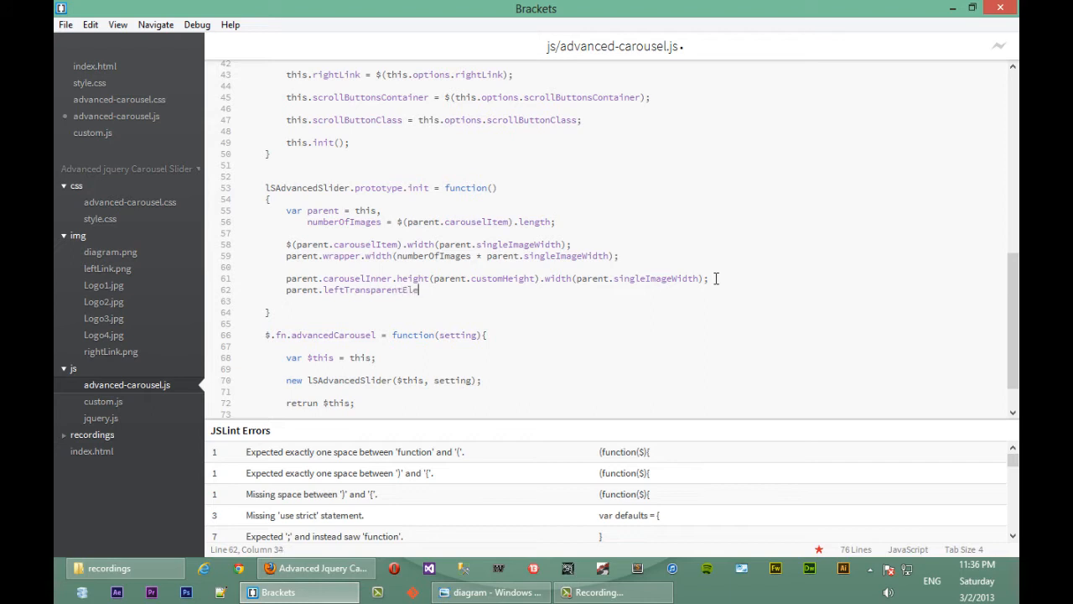
type("ment.")
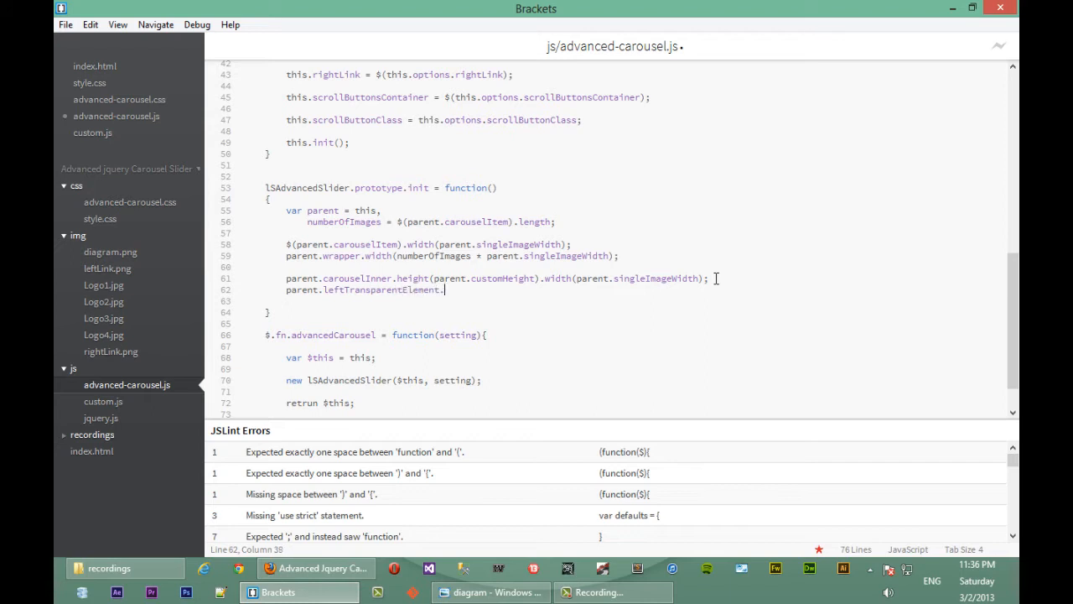
type("heigh")
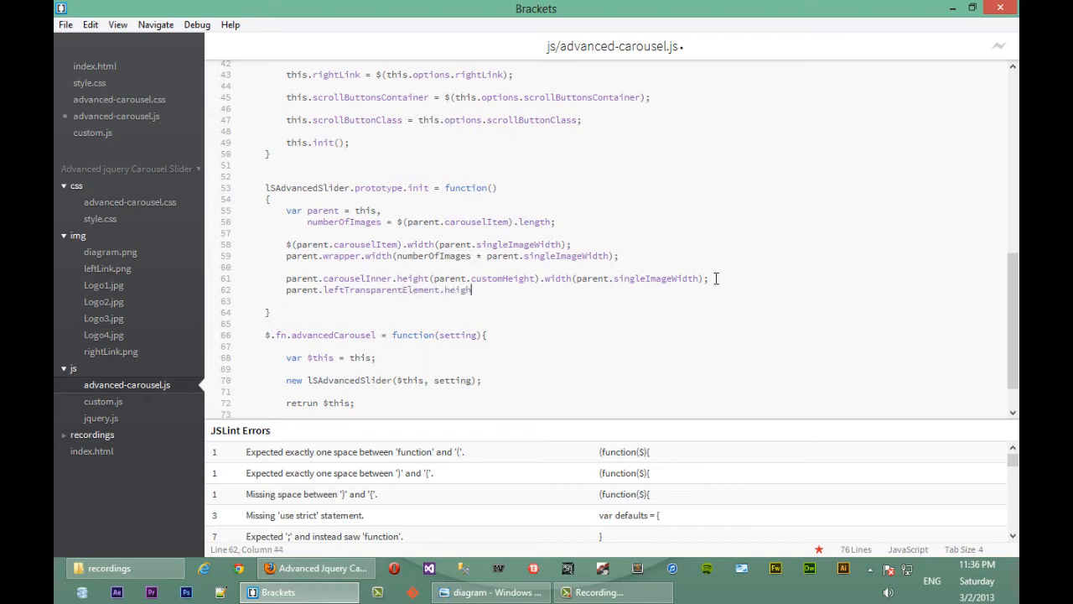
type("t();")
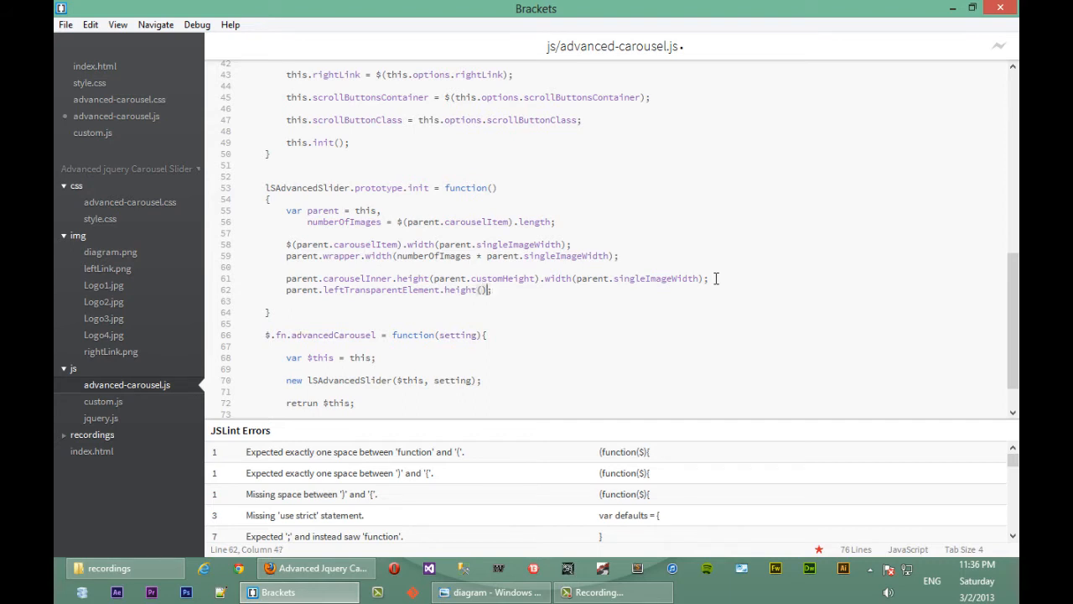
type("parent.cust")
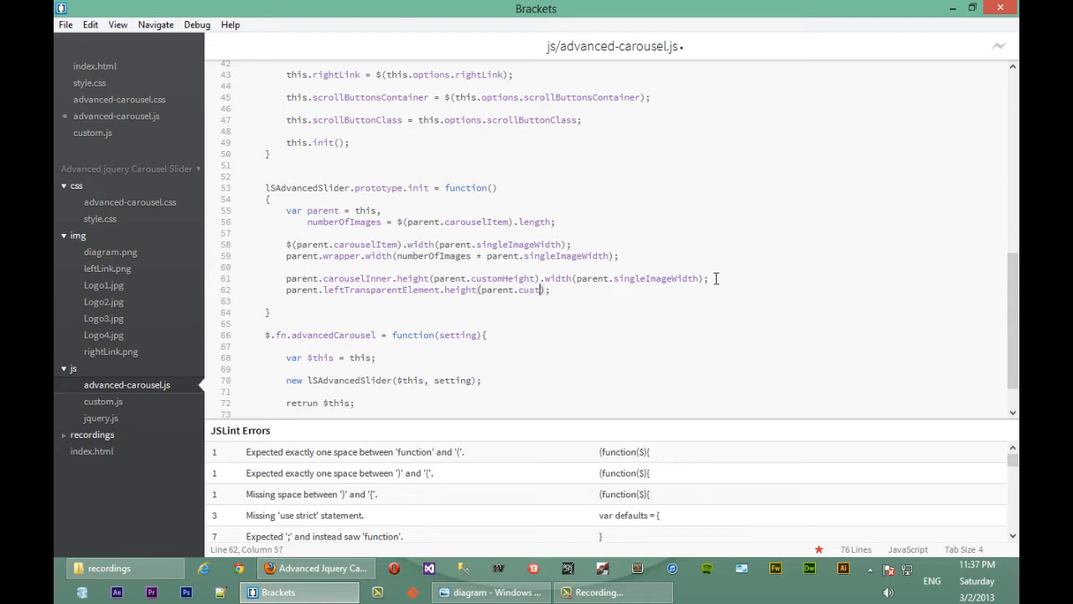
type("omheight")
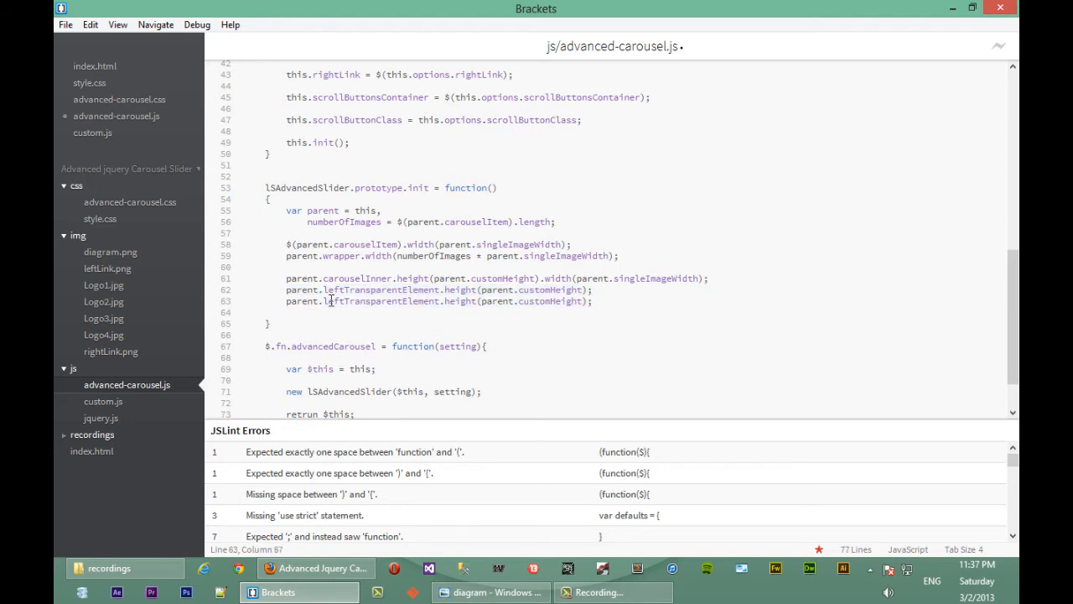
left_click(344, 301)
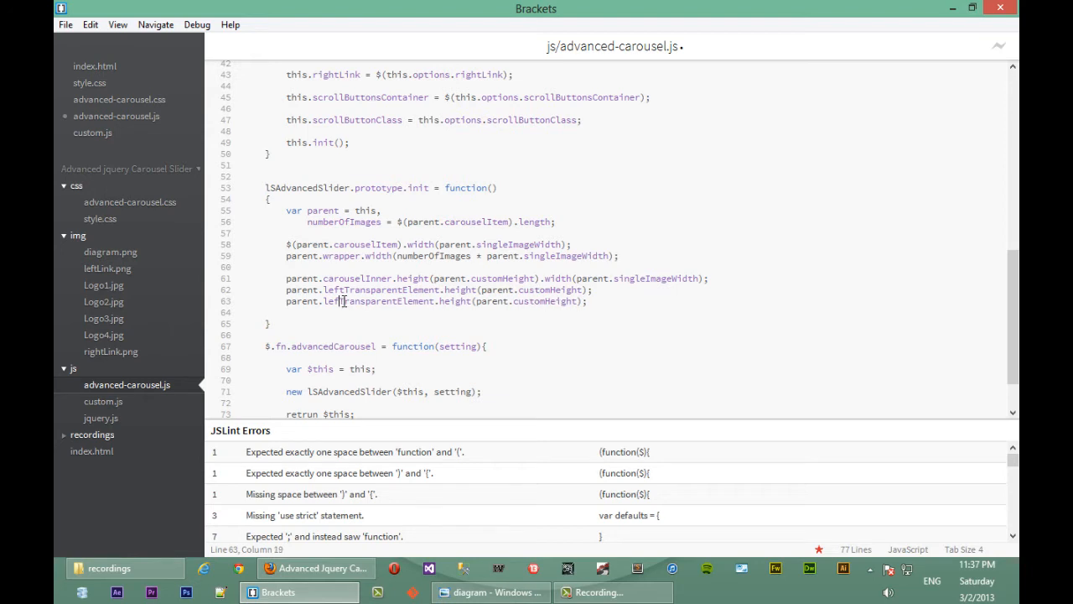
type("right")
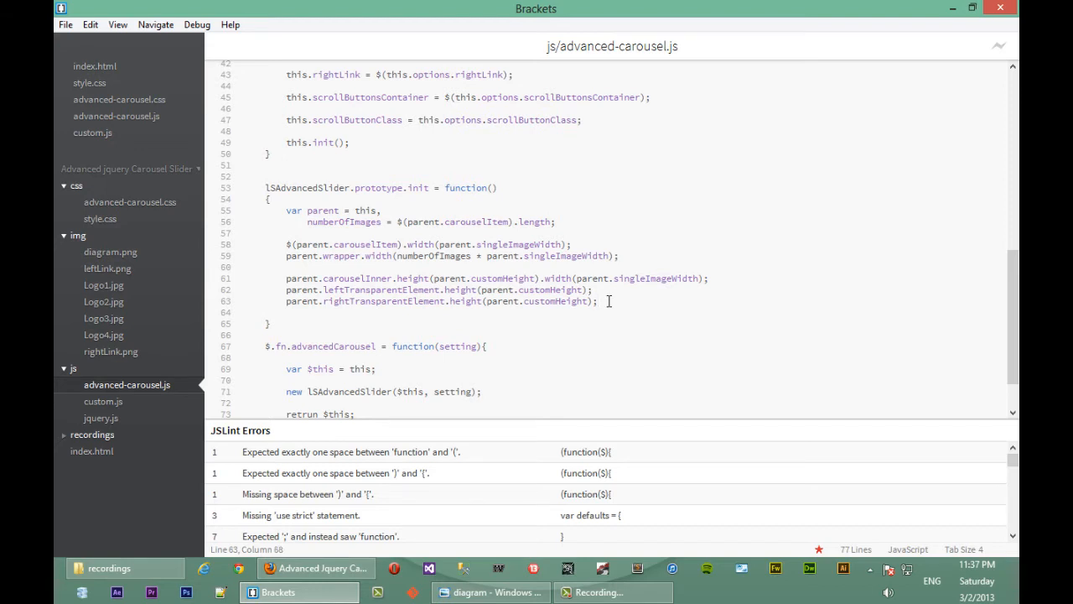
left_click(490, 592)
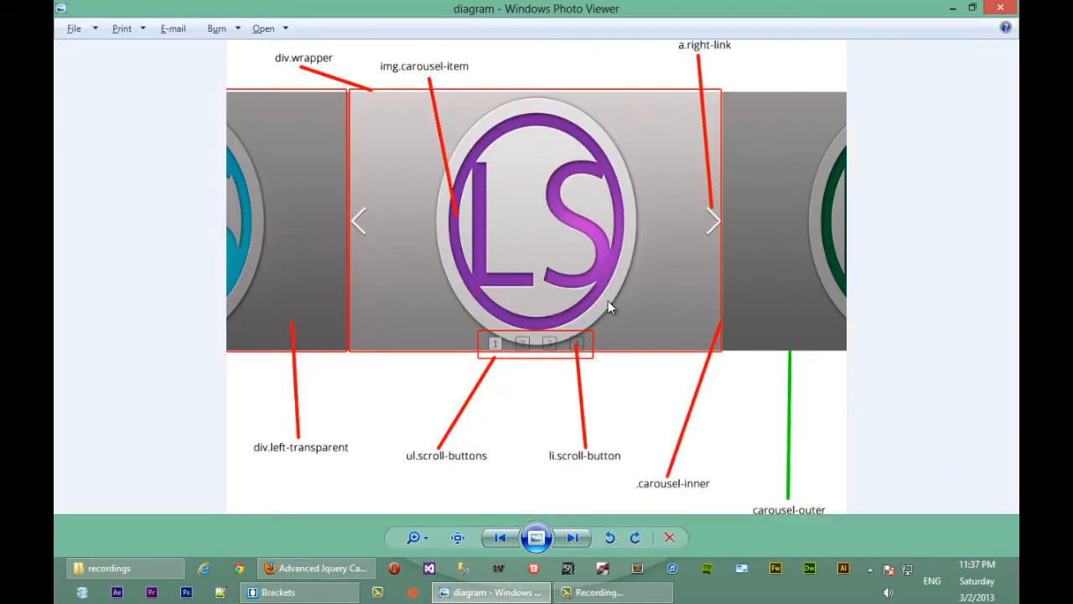
mouse_move(361, 87)
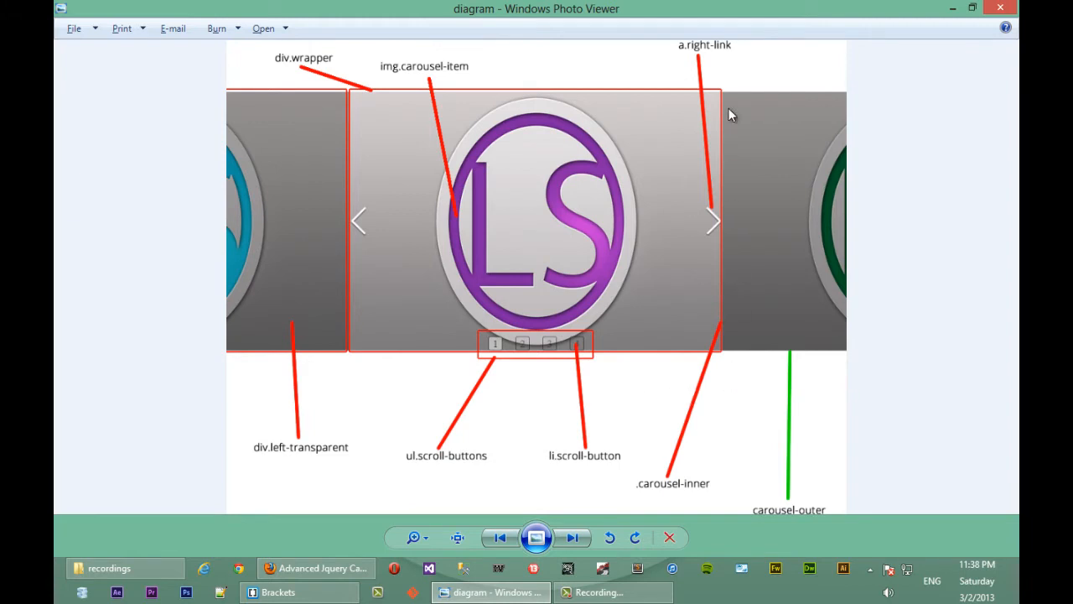
mouse_move(447, 86)
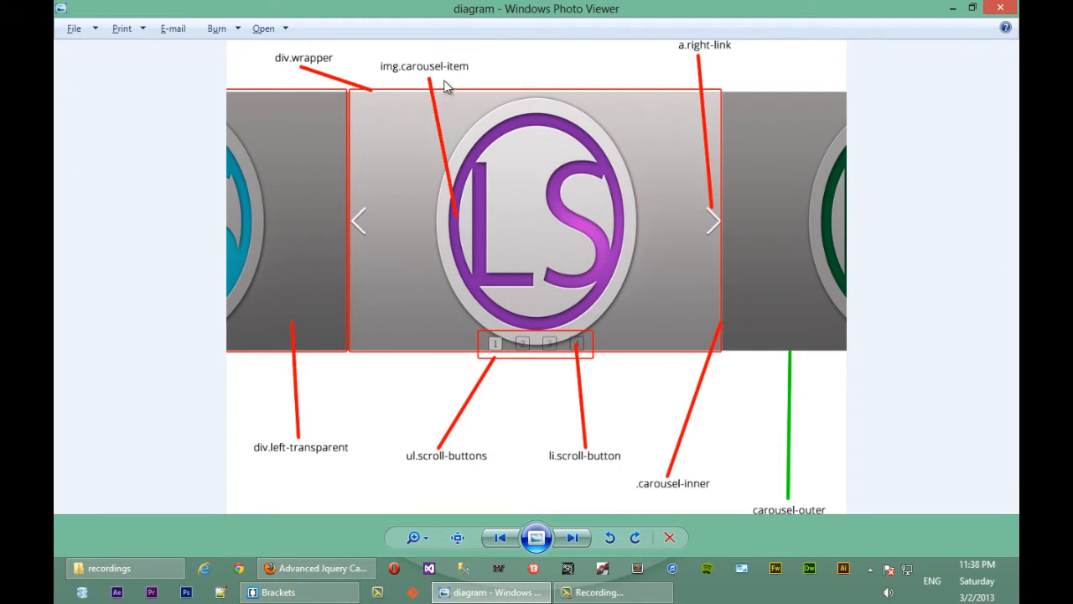
mouse_move(438, 363)
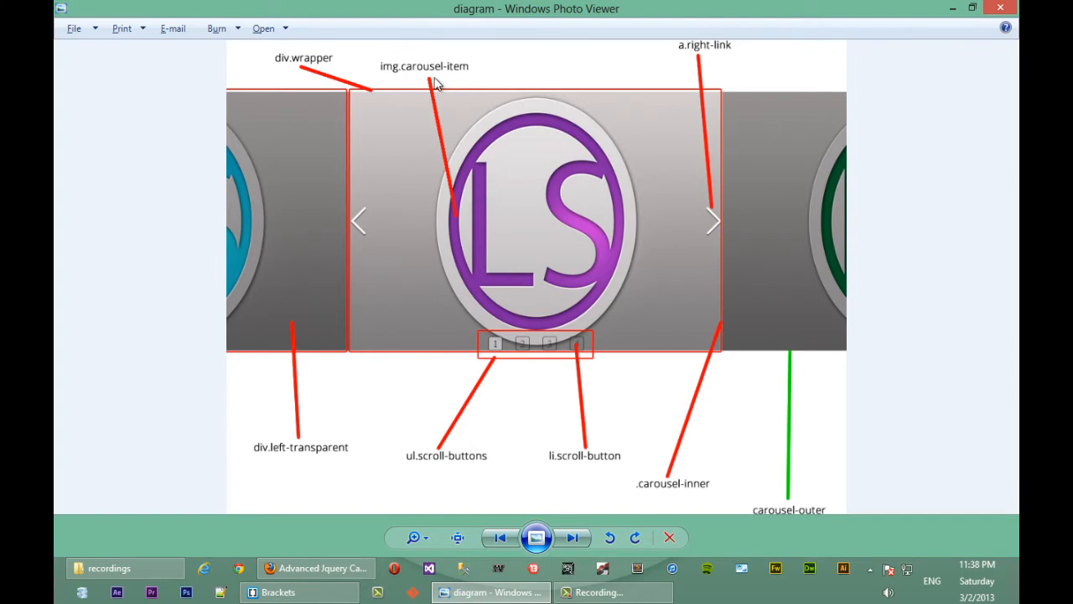
mouse_move(440, 317)
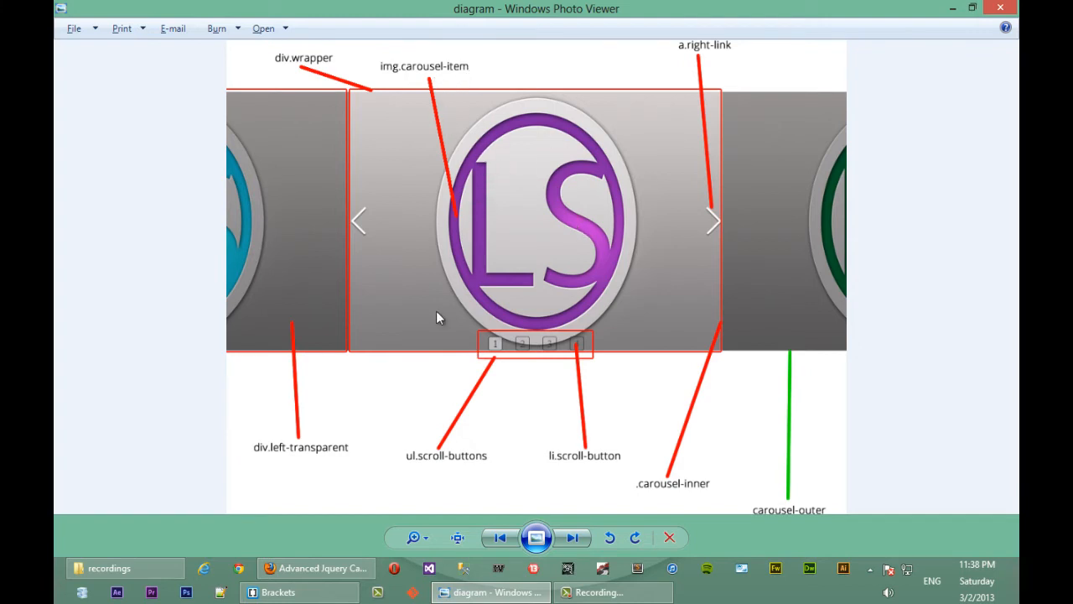
mouse_move(457, 392)
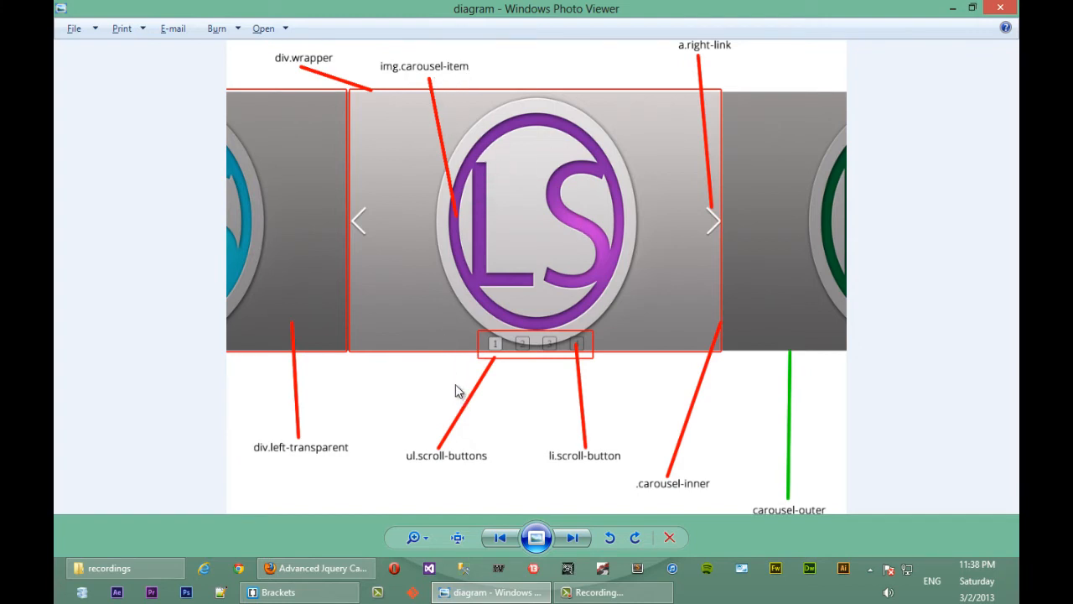
mouse_move(470, 195)
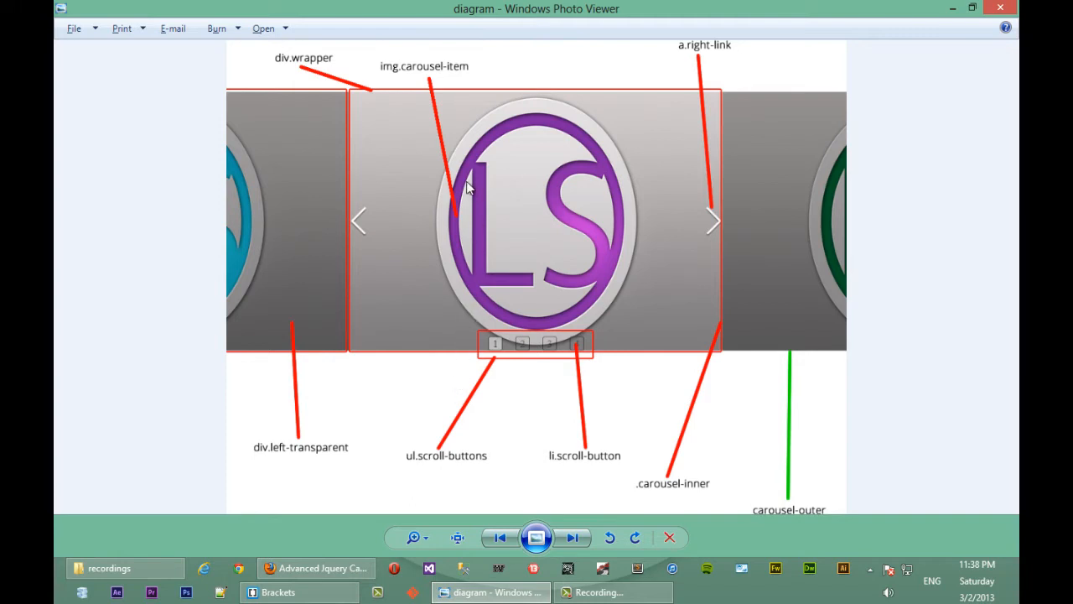
mouse_move(482, 176)
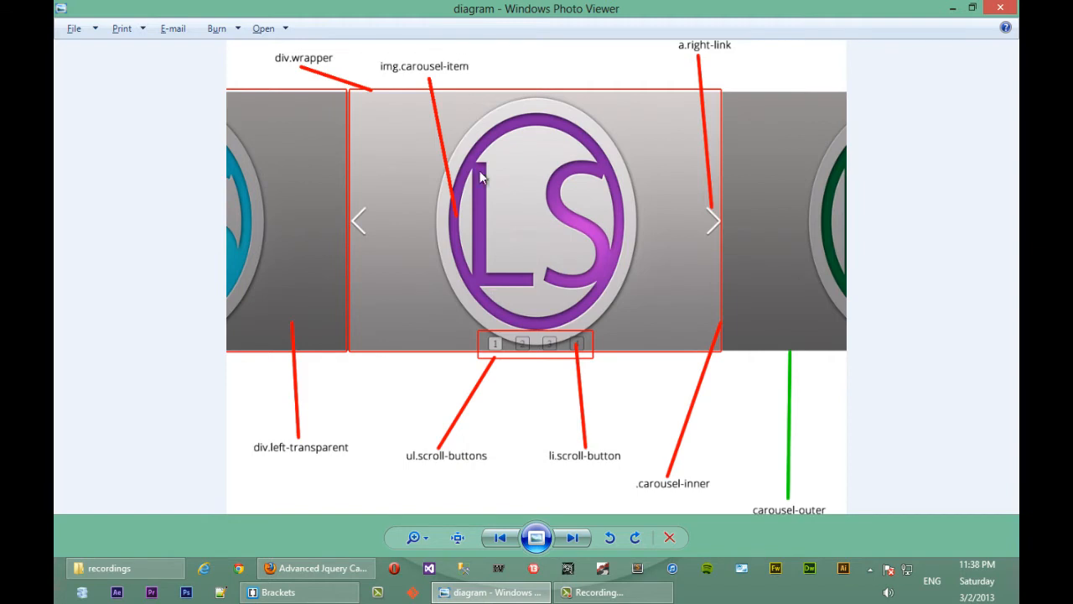
mouse_move(524, 206)
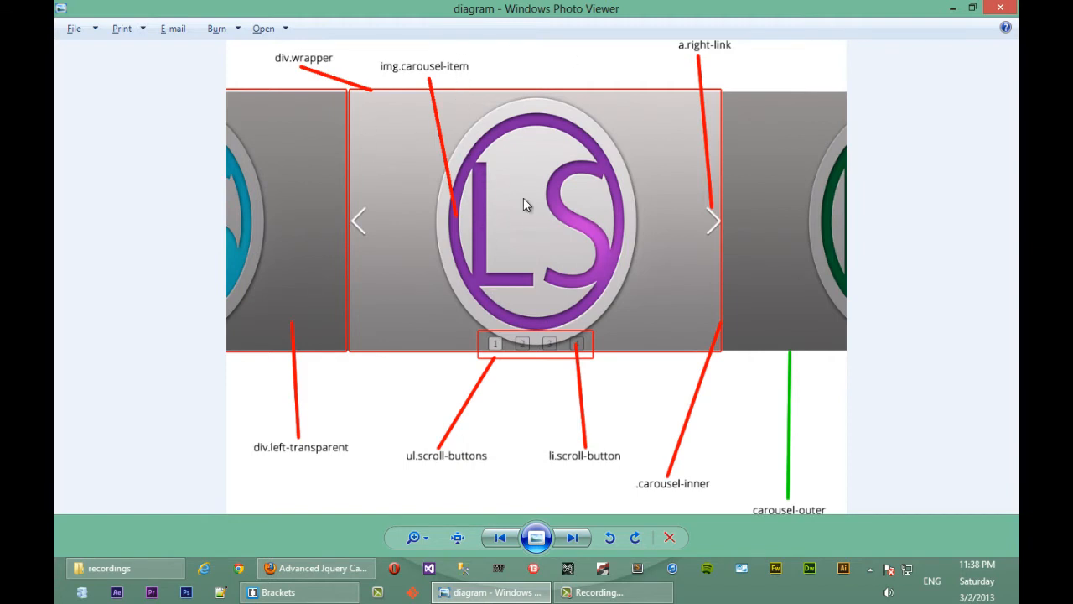
mouse_move(493, 233)
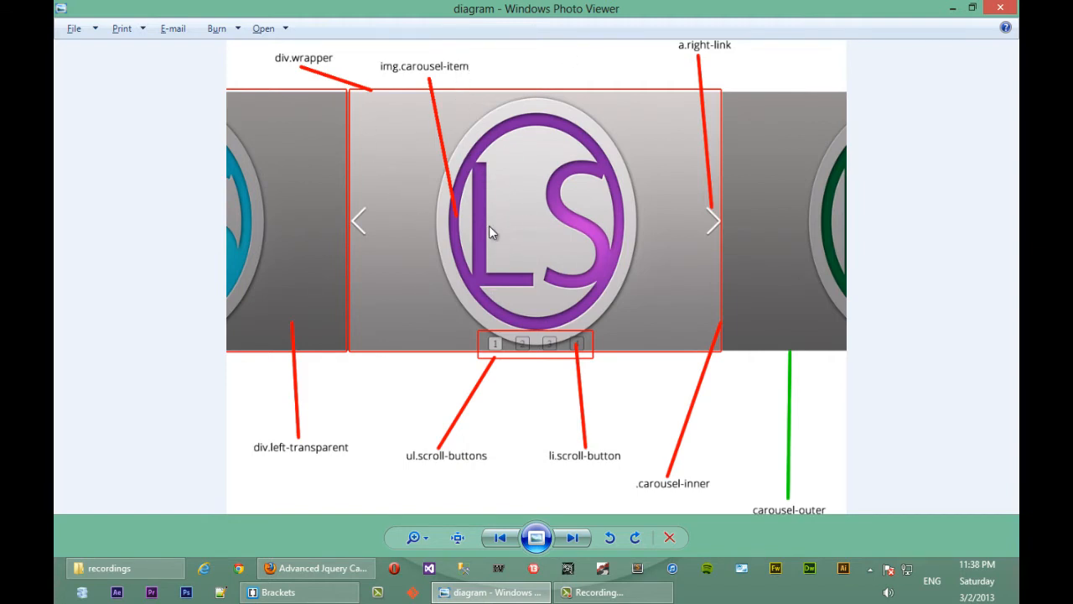
left_click(278, 592)
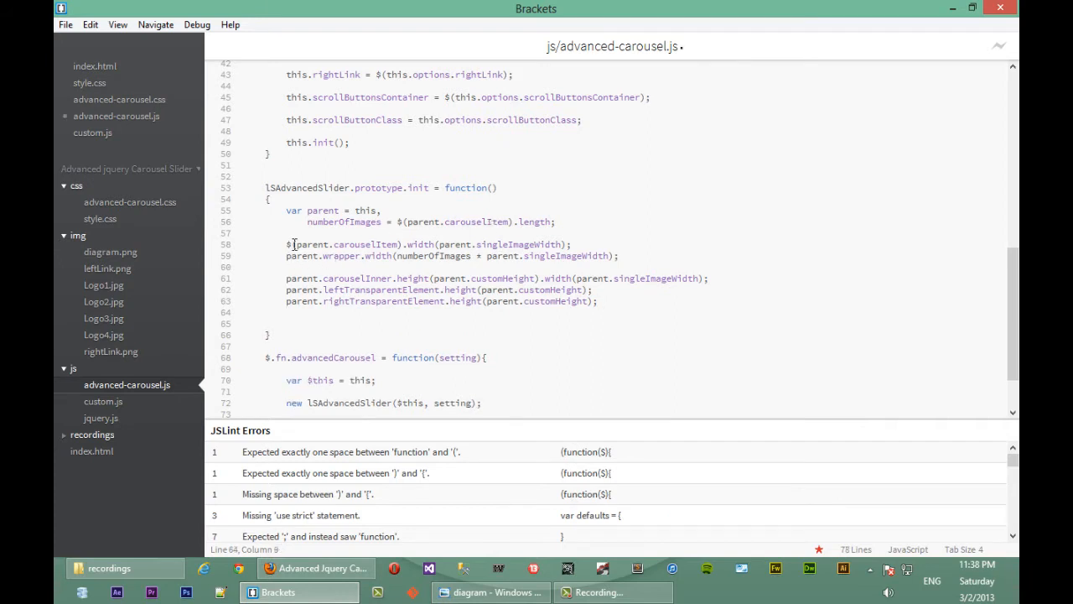
Step: Add $(parent.carouselItem).height(parent.customHeight); on line 64 and save
double_click(388, 245)
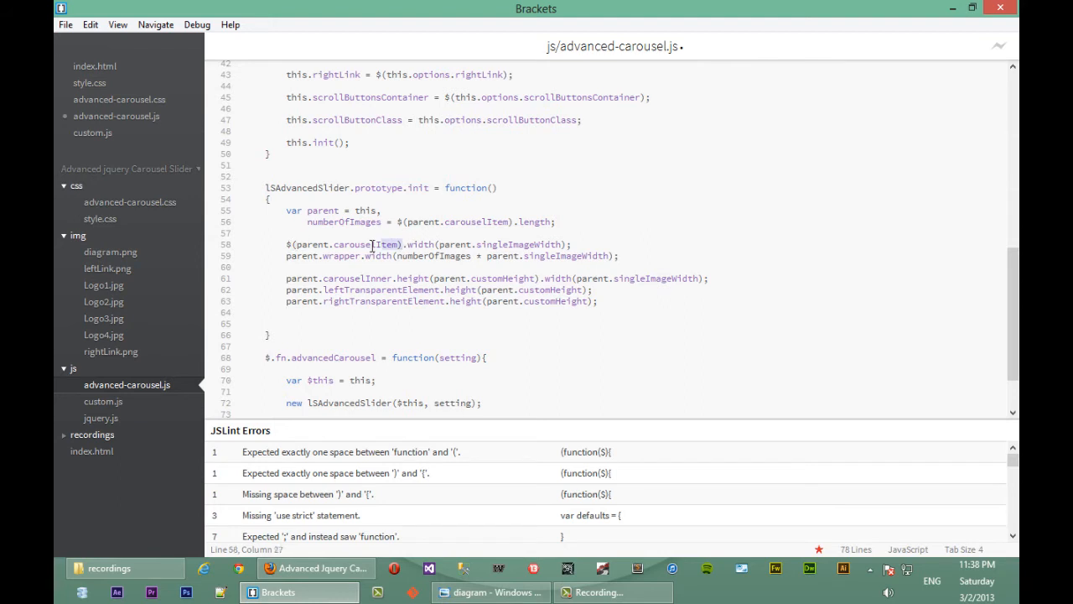
double_click(344, 244)
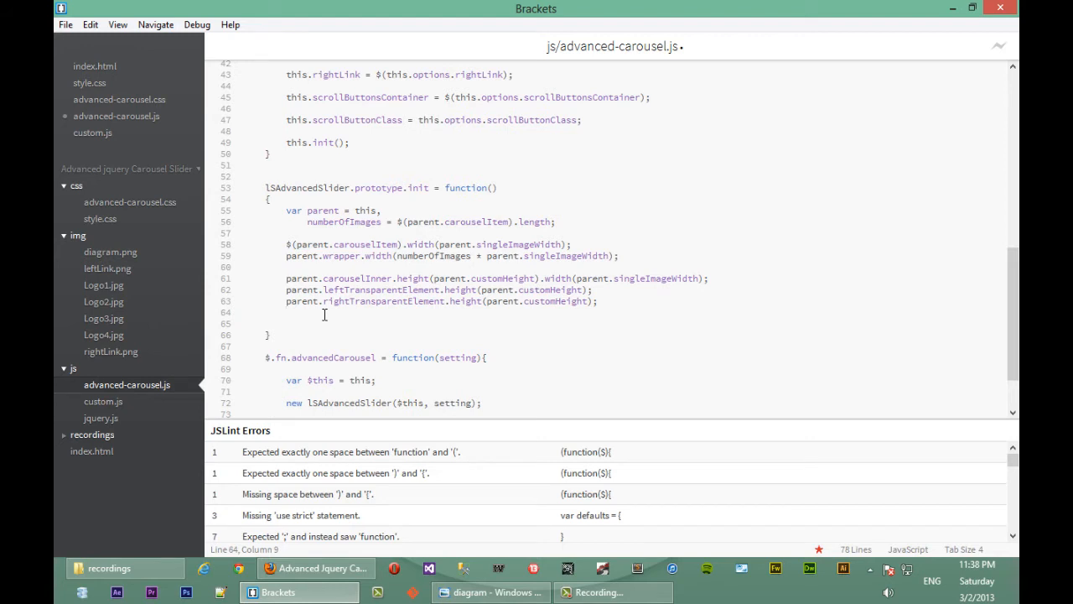
type("$(parent.carouselItem)")
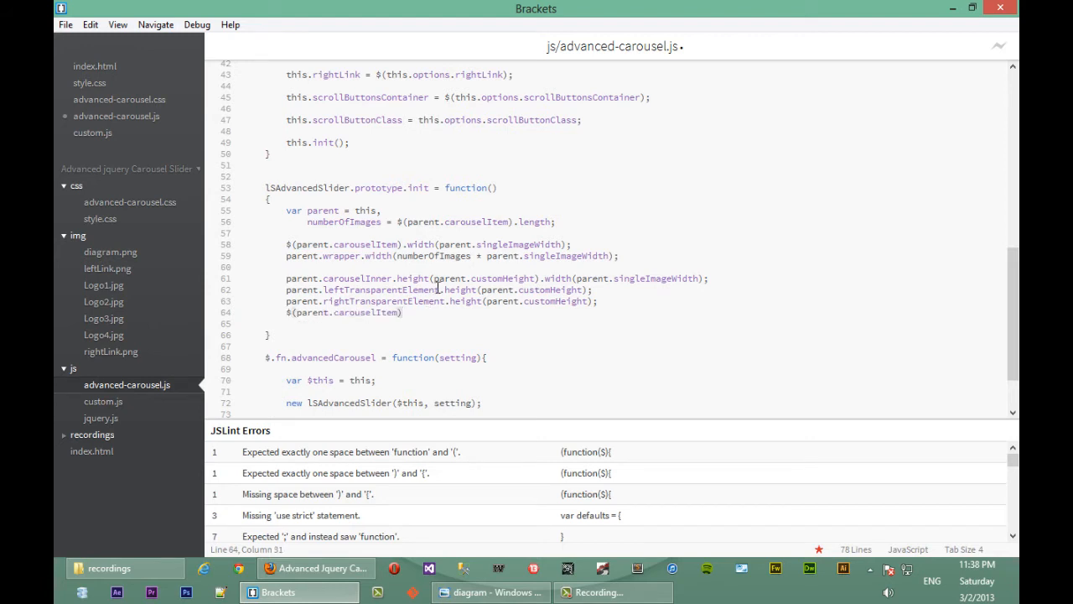
type(".height")
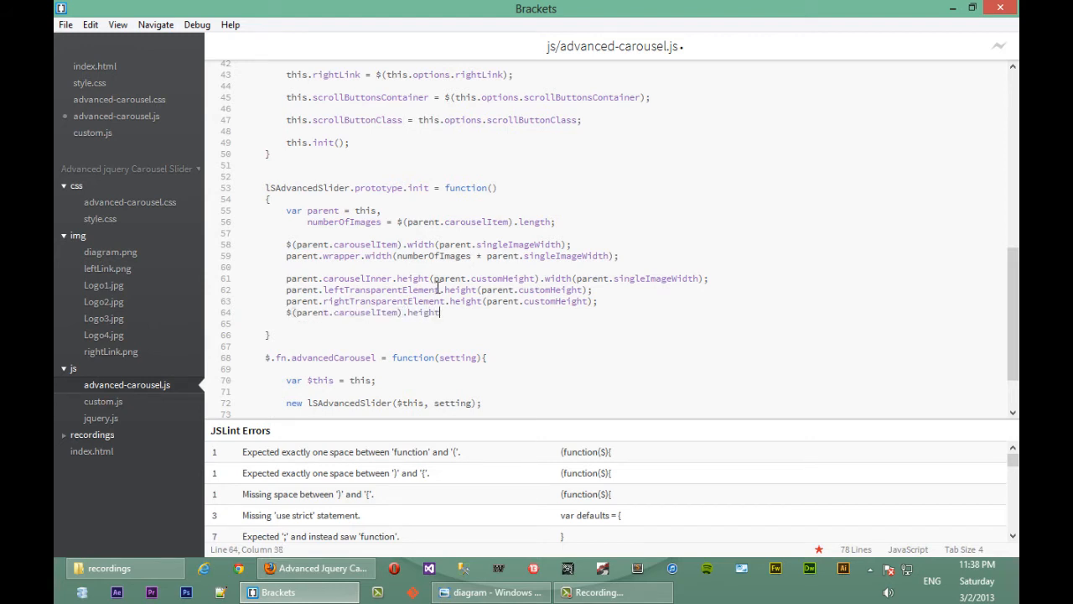
type("?")
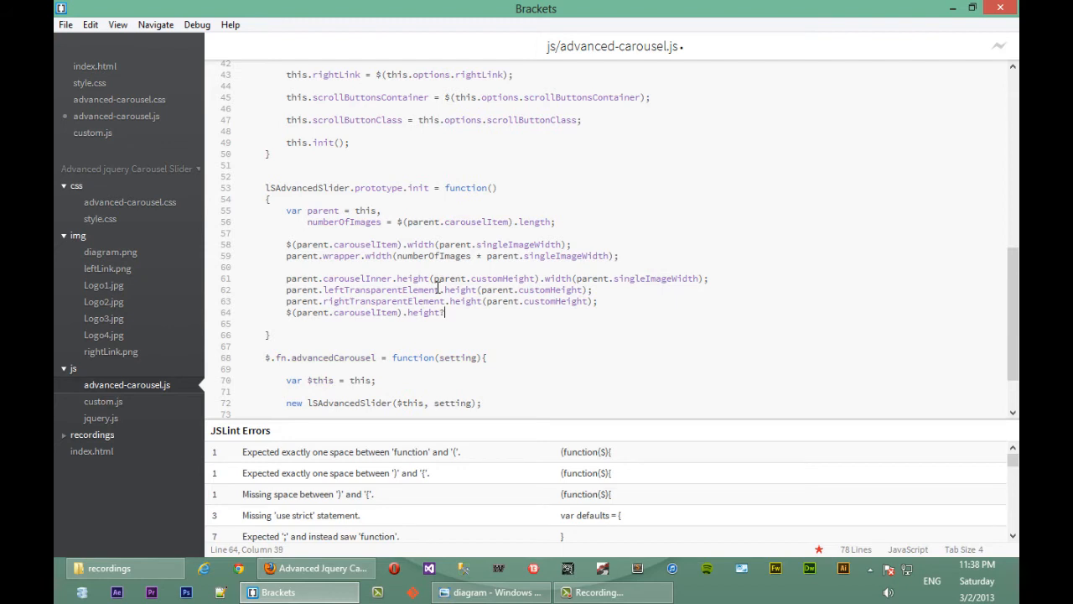
type("()")
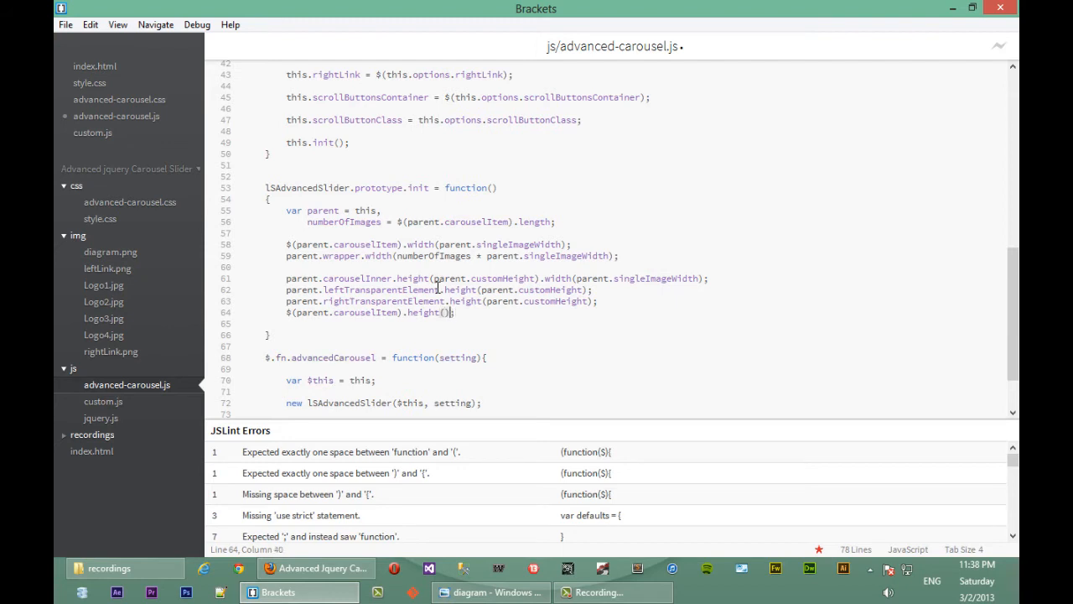
type("parent")
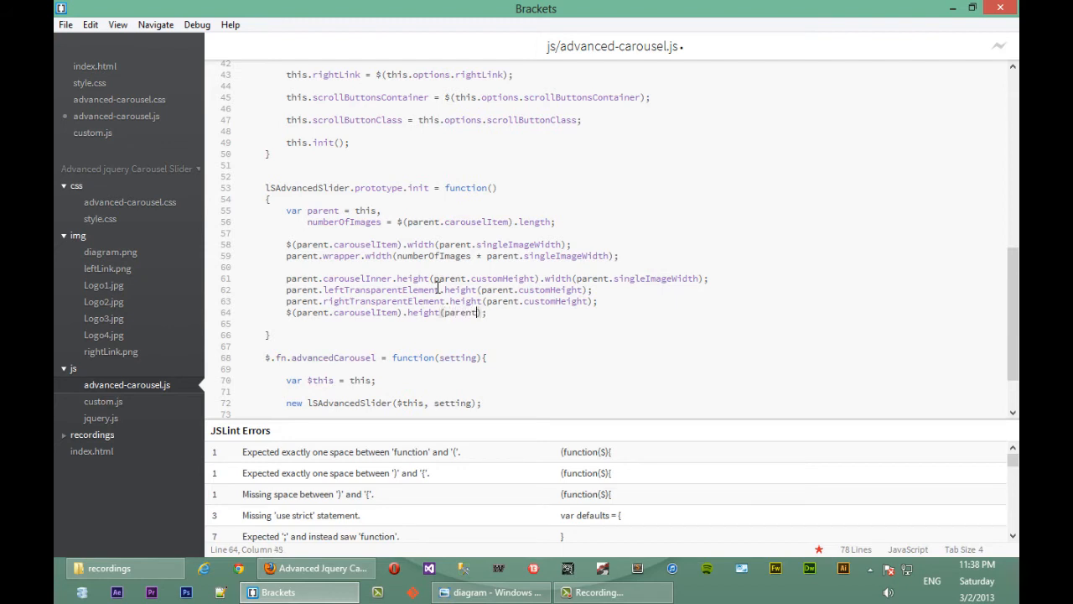
type("customHeight")
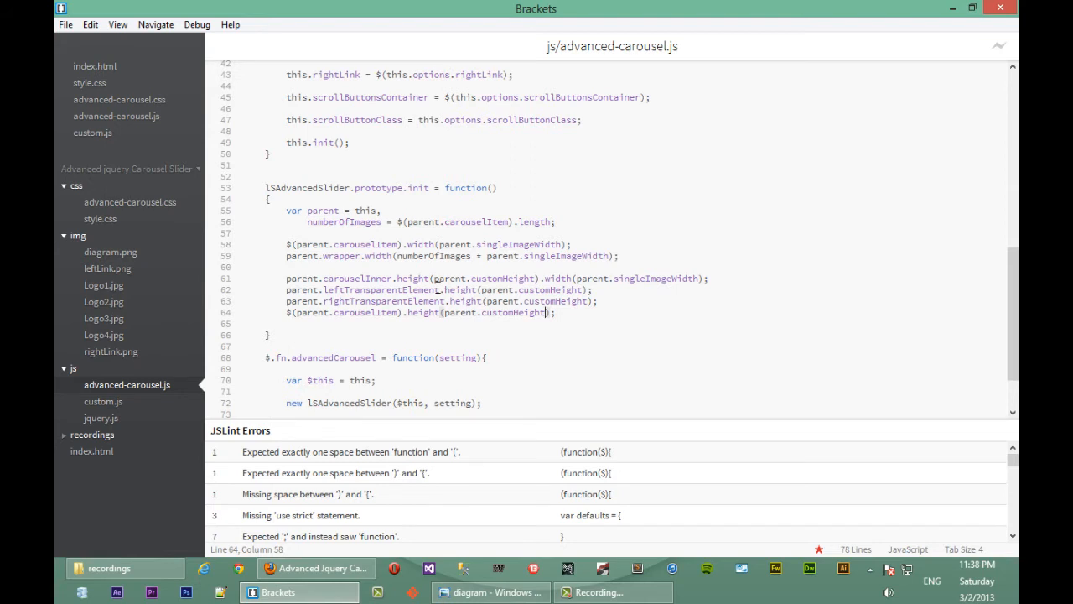
left_click(314, 568)
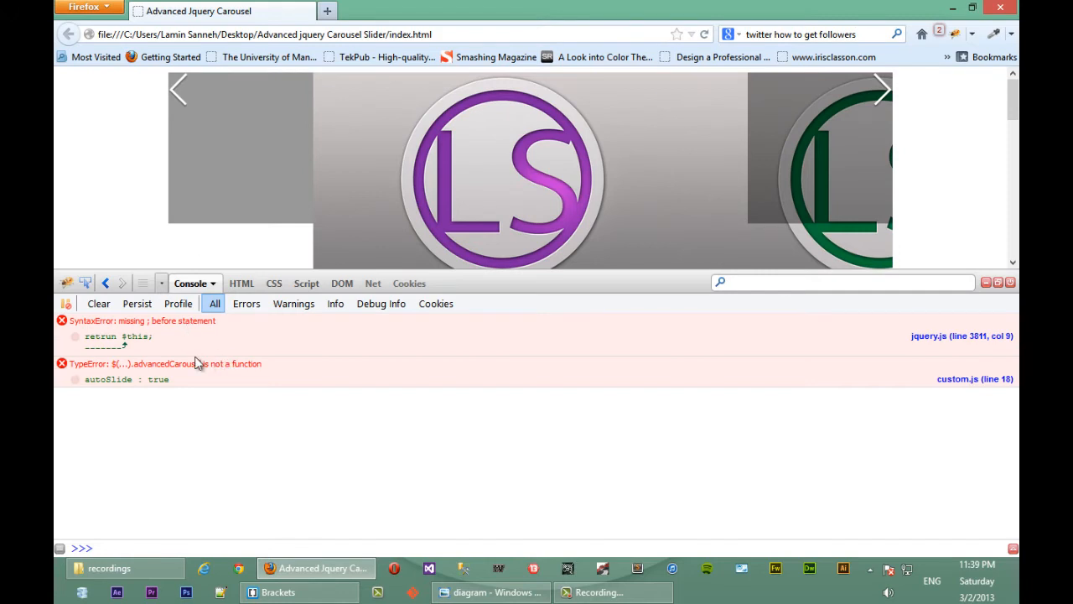
mouse_move(146, 363)
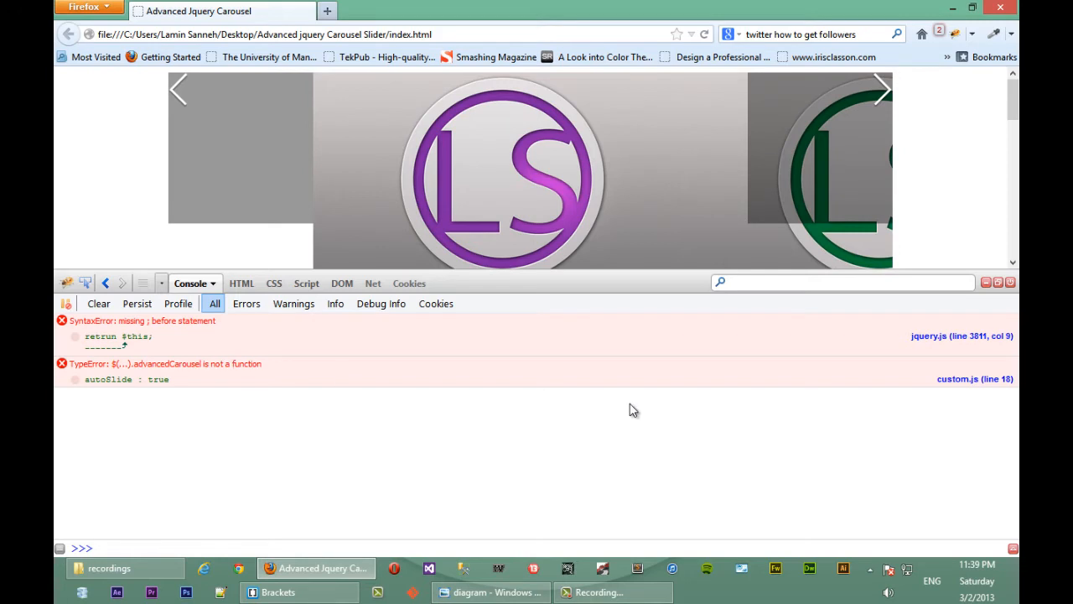
Step: Open custom.js line 18 from the TypeError and select the autoSlide value
left_click(296, 283)
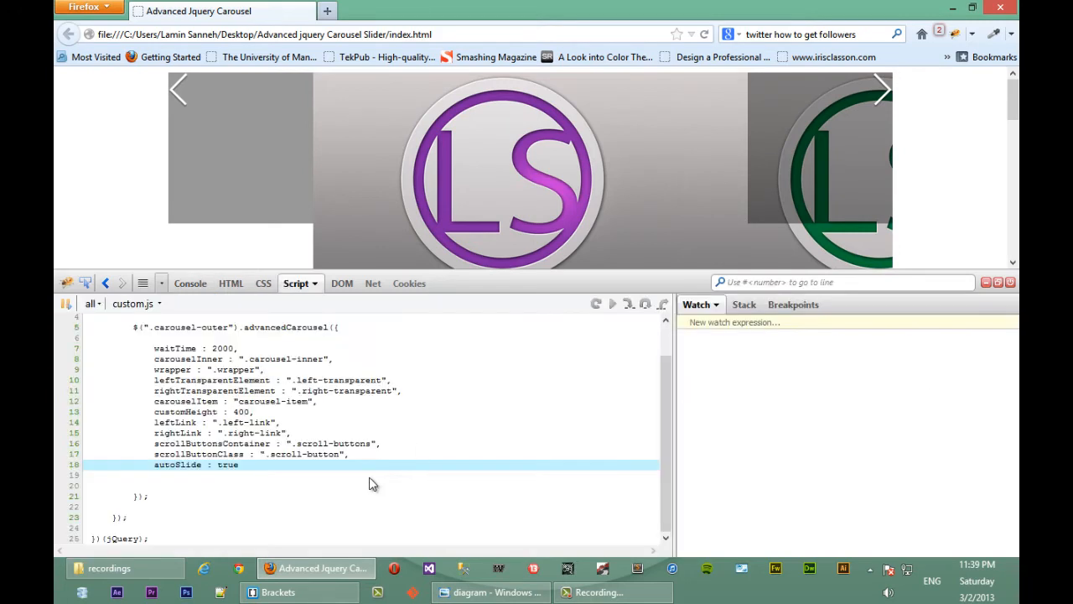
left_click(207, 464)
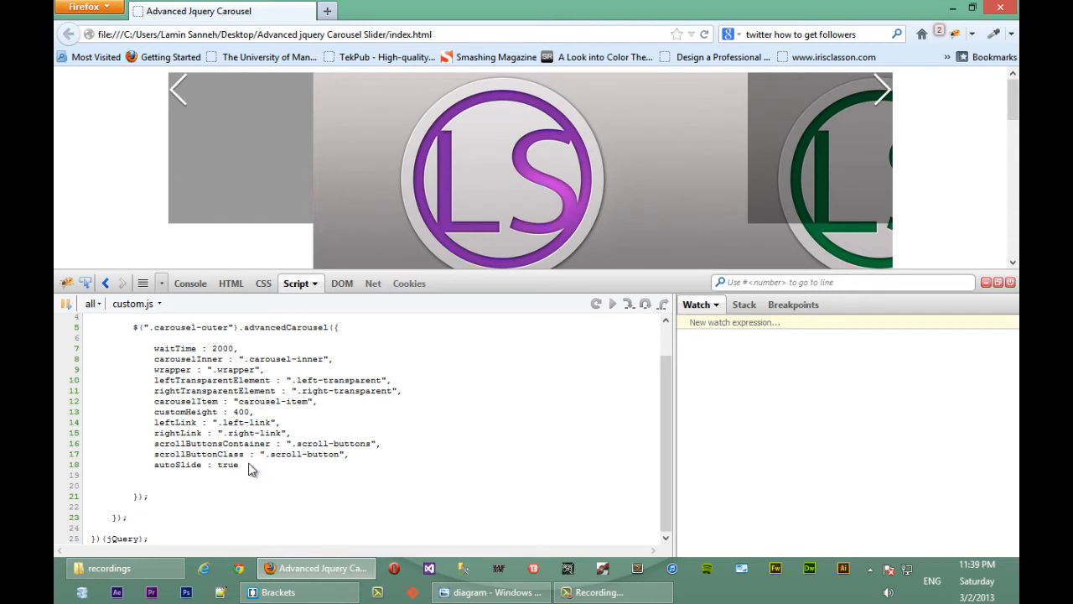
double_click(228, 465)
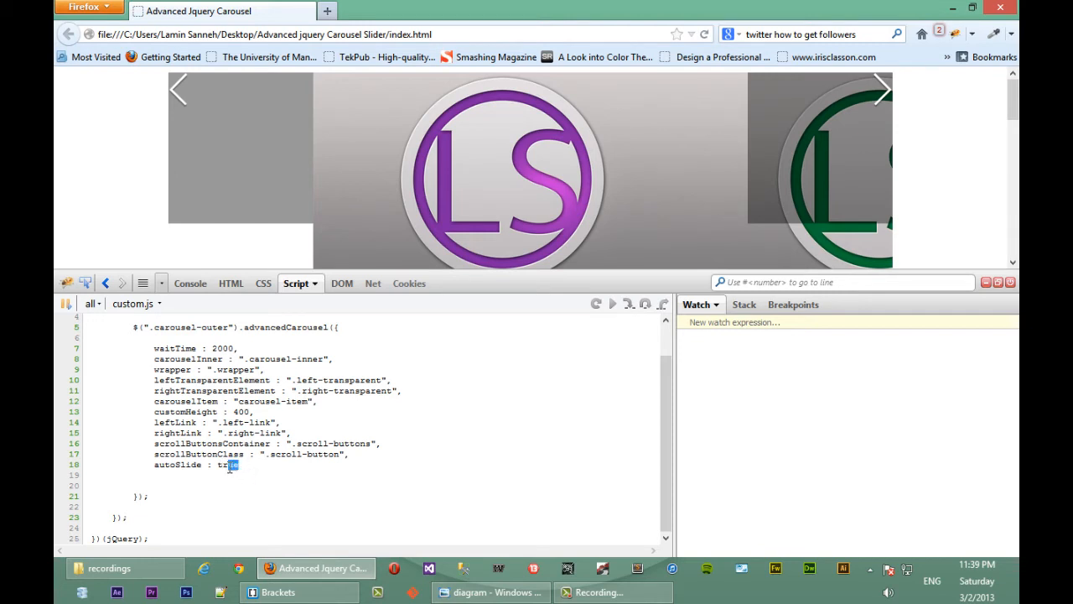
Step: Return to the error list, reopen custom.js and select the advancedCarousel call lines
left_click(190, 282)
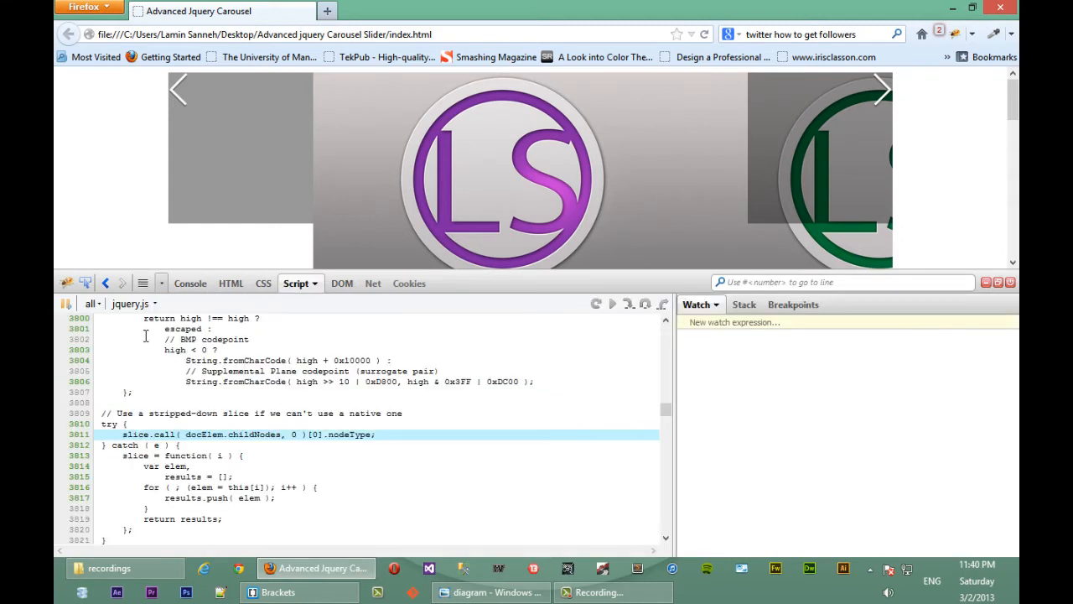
left_click(190, 282)
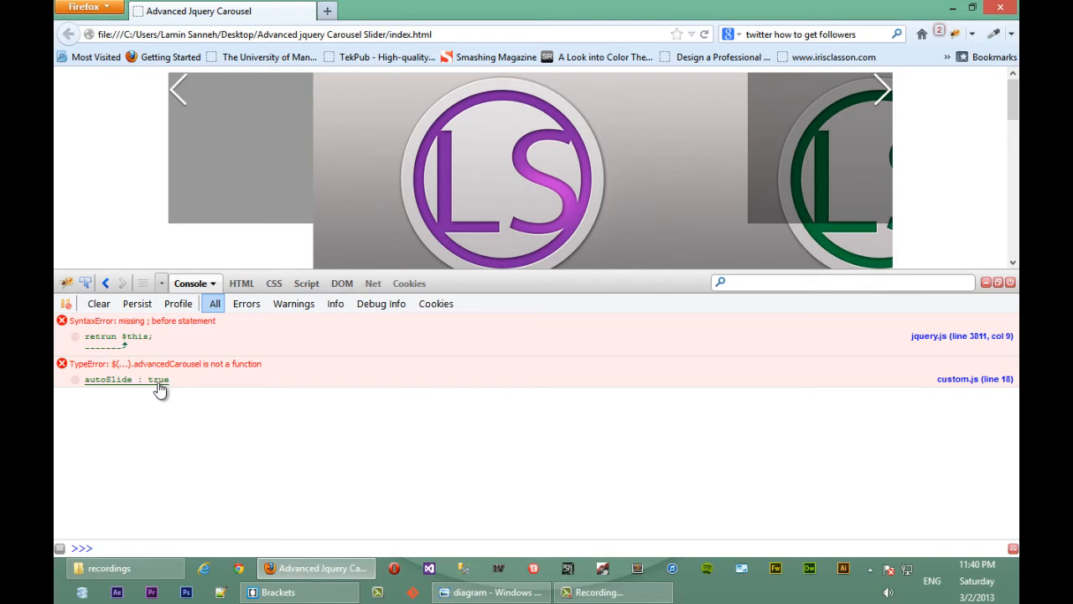
left_click(295, 282)
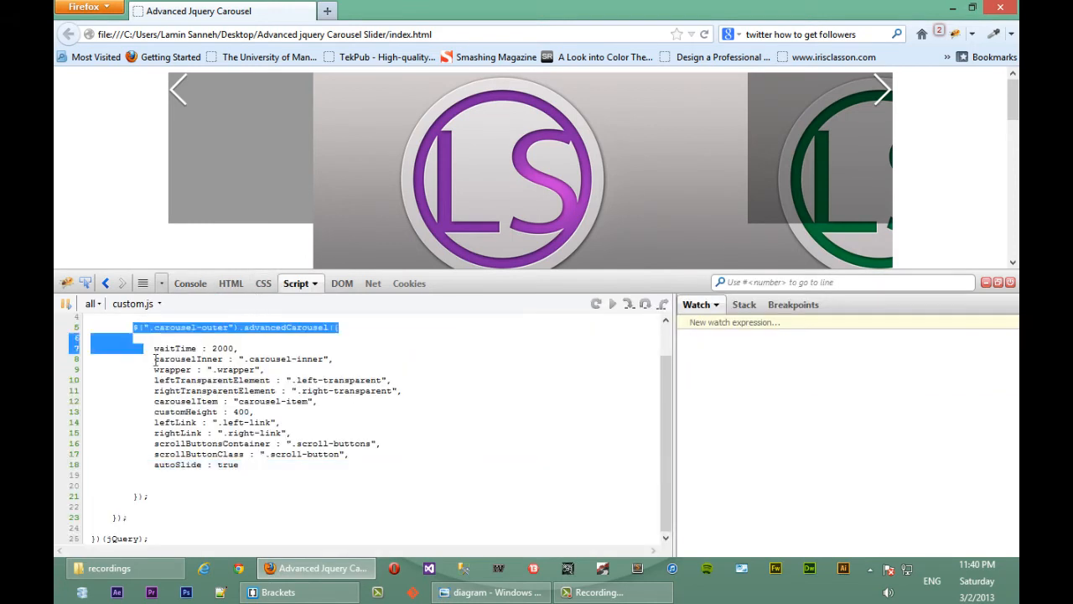
left_click_drag(134, 327, 147, 496)
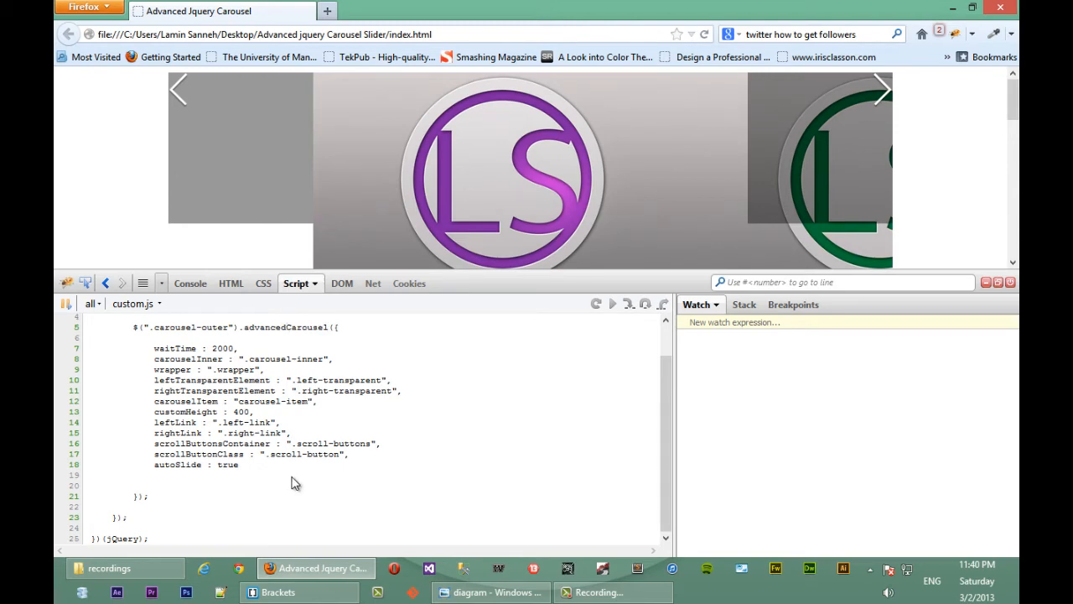
left_click(277, 592)
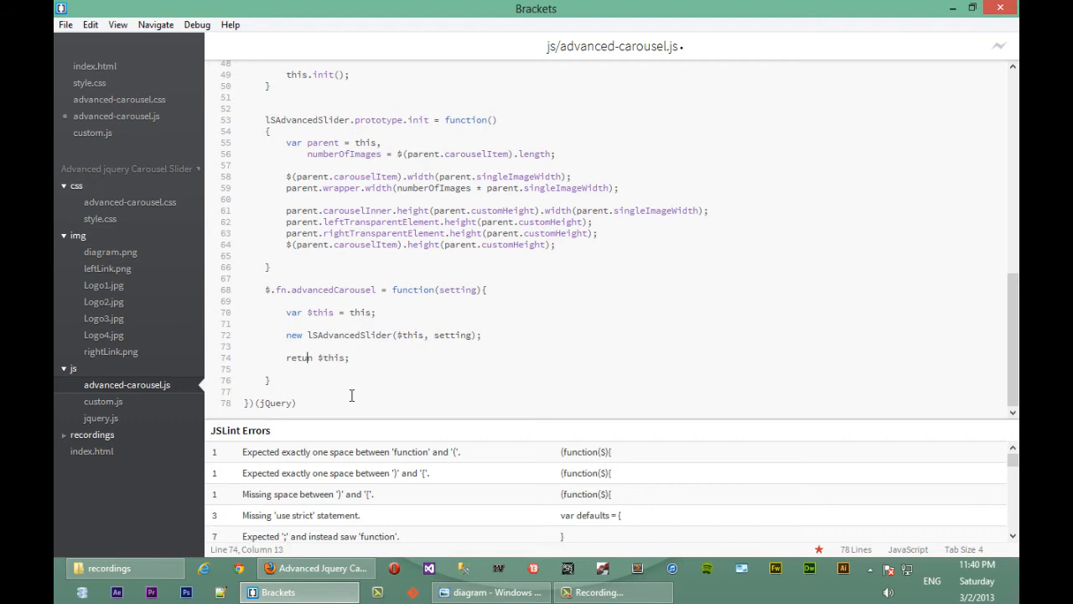
Step: Place the cursor in the misspelled 'retrun' on line 74
left_click(315, 568)
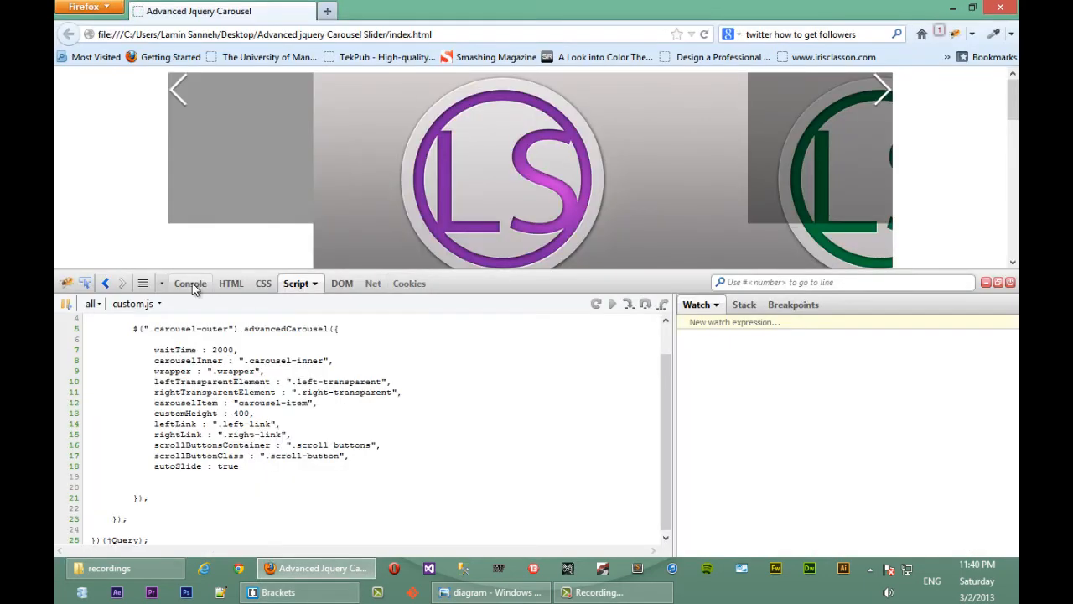
Step: Show the Console errors and open advanced-carousel.js line 37 for the carouselOuter TypeError
left_click(190, 283)
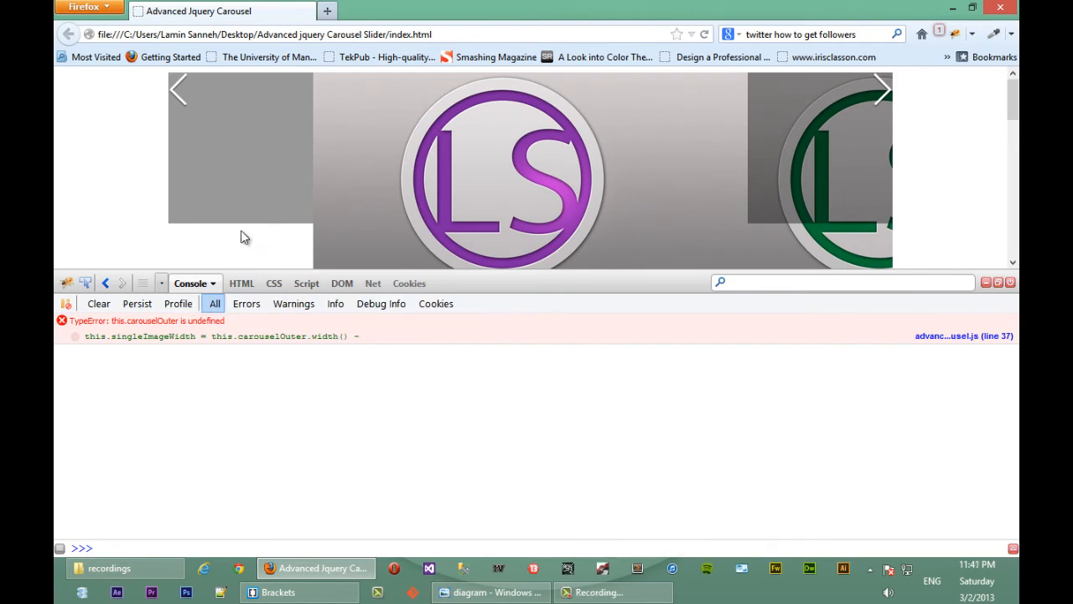
mouse_move(242, 369)
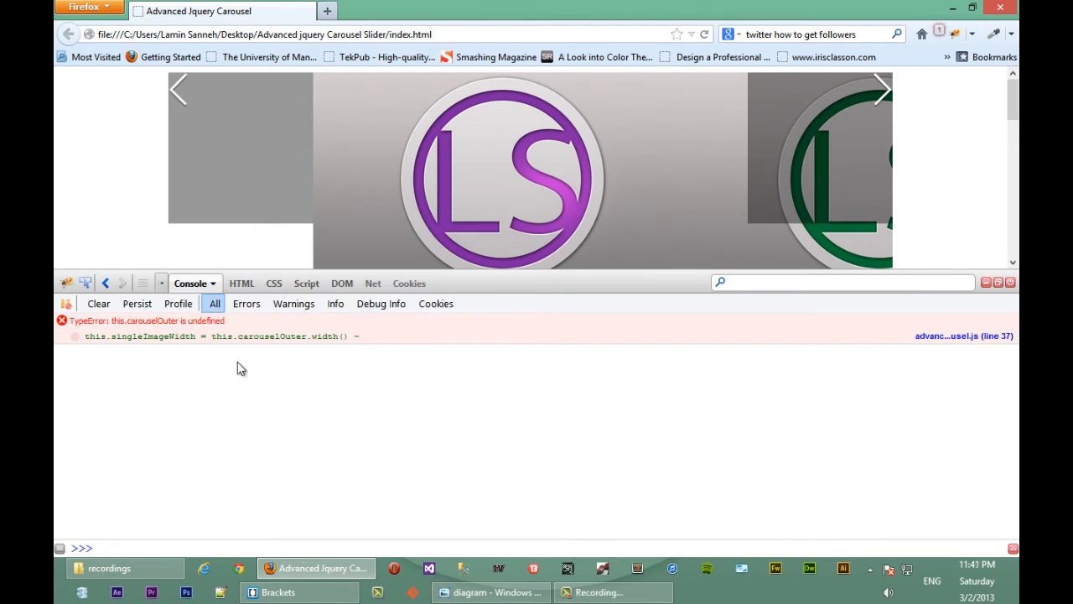
mouse_move(292, 355)
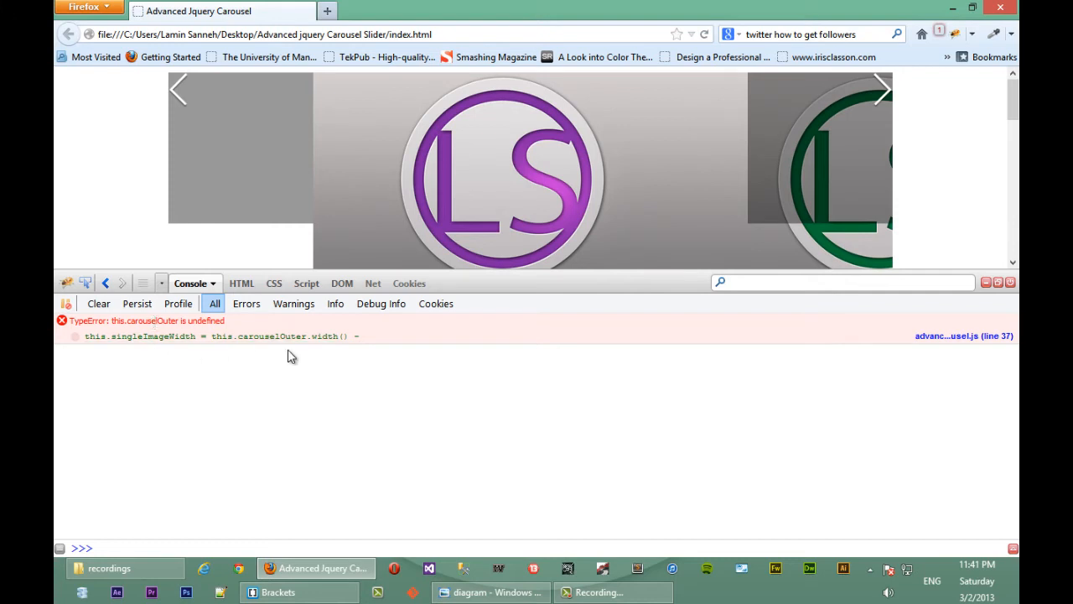
mouse_move(951, 341)
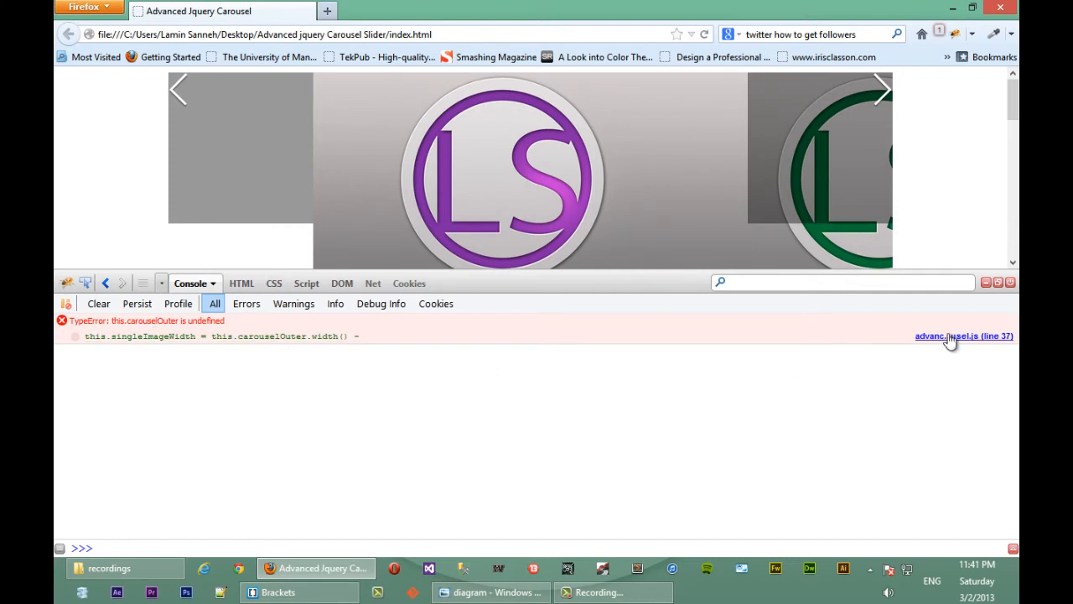
left_click(963, 335)
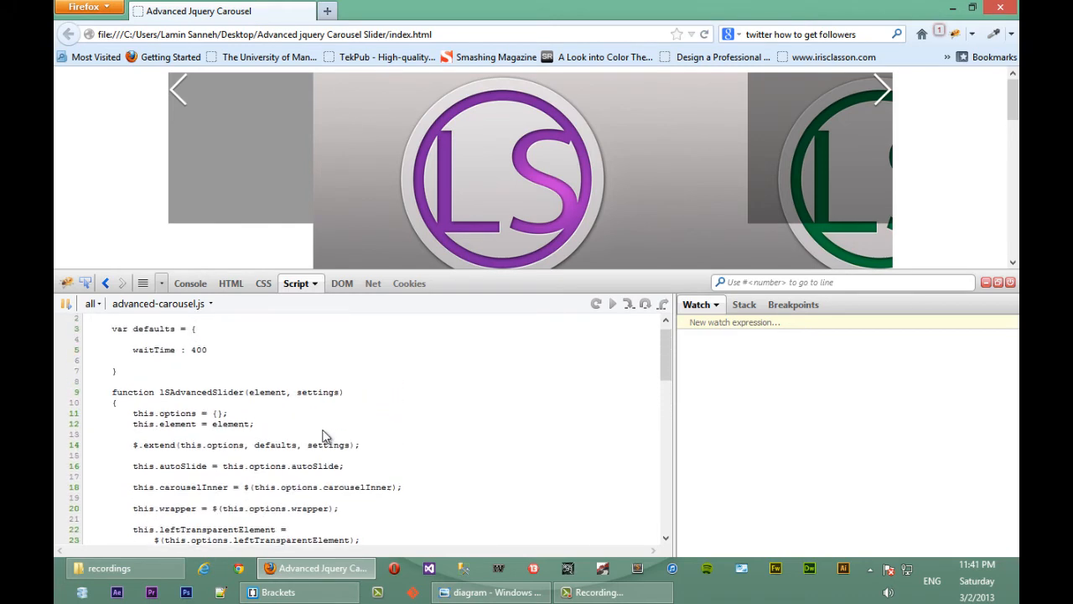
Step: Scroll advanced-carousel.js in the Script panel down to the lSAdvancedSlider constructor
scroll("down", 3)
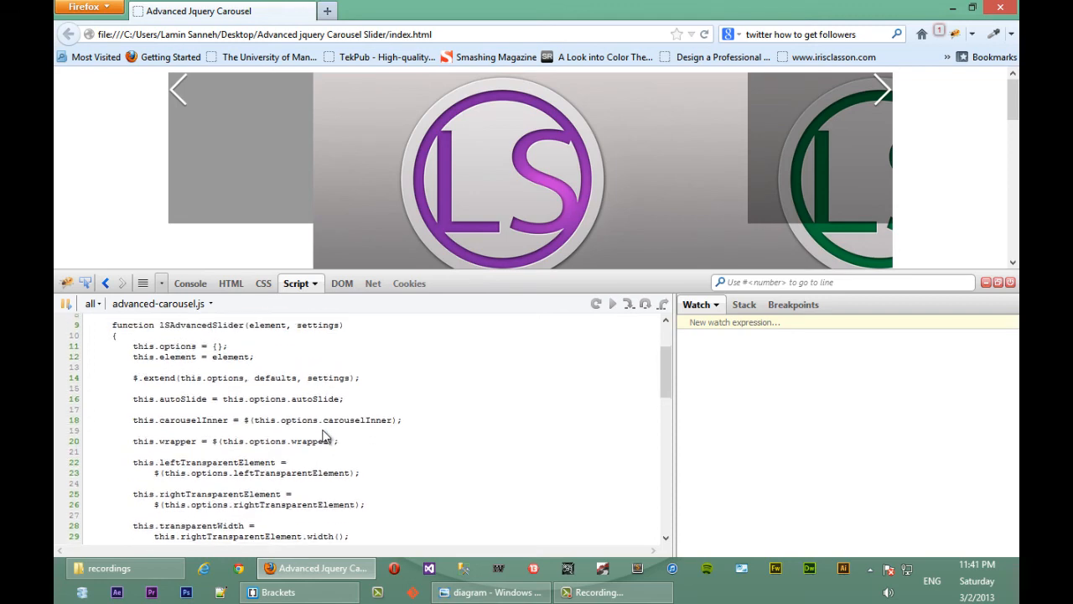
scroll("down", 3)
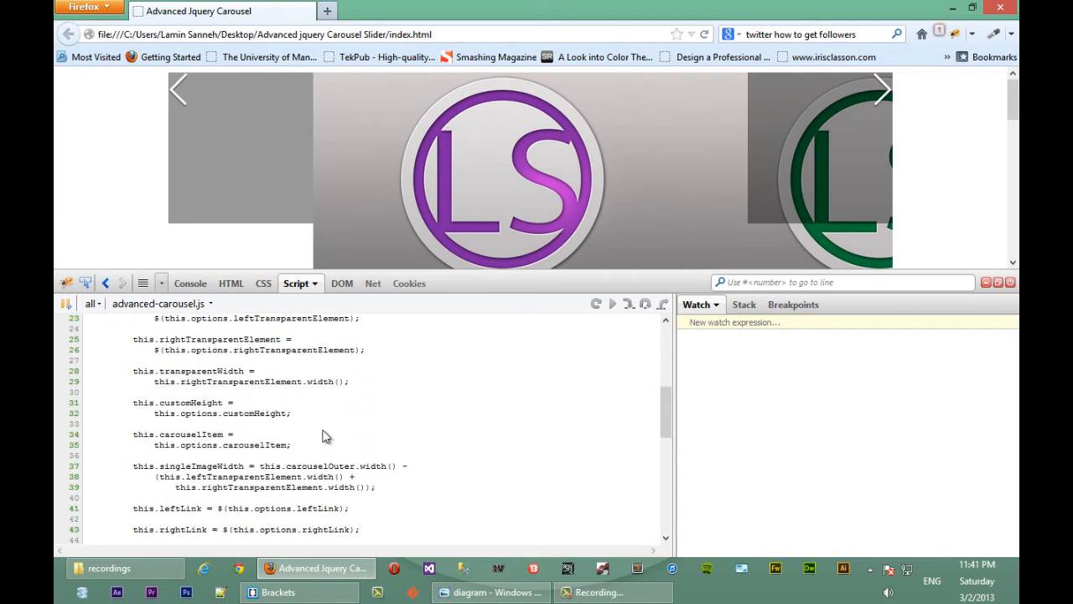
scroll("down", 3)
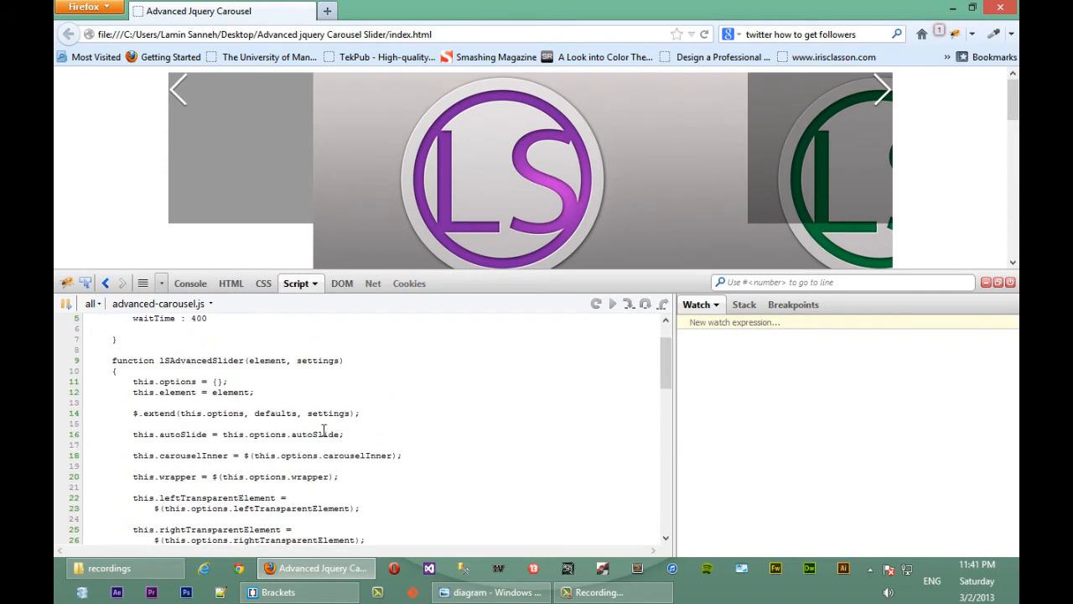
scroll("down", 3)
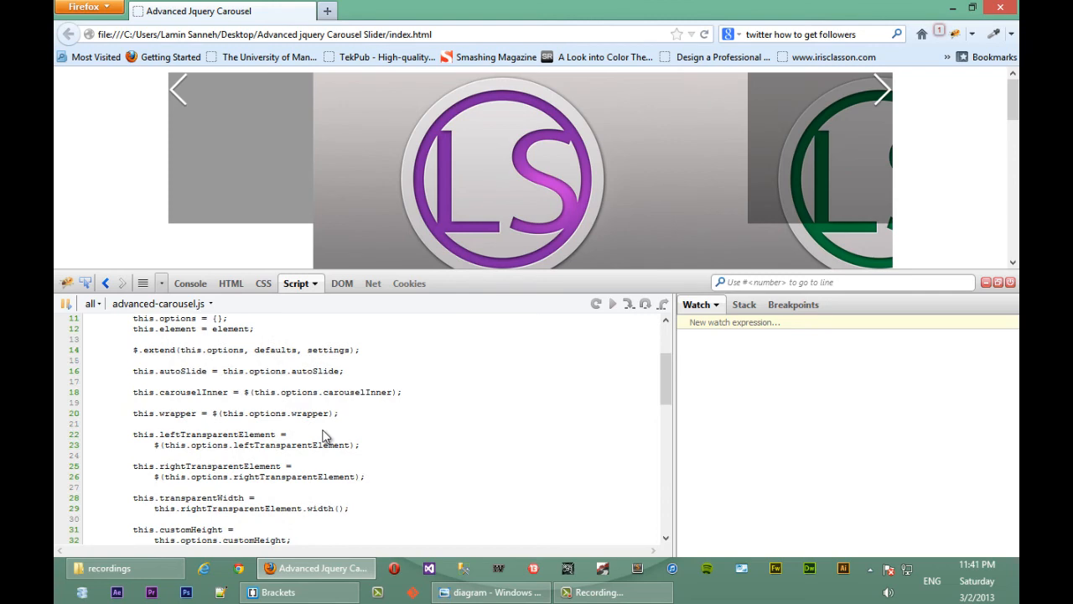
scroll("down", 3)
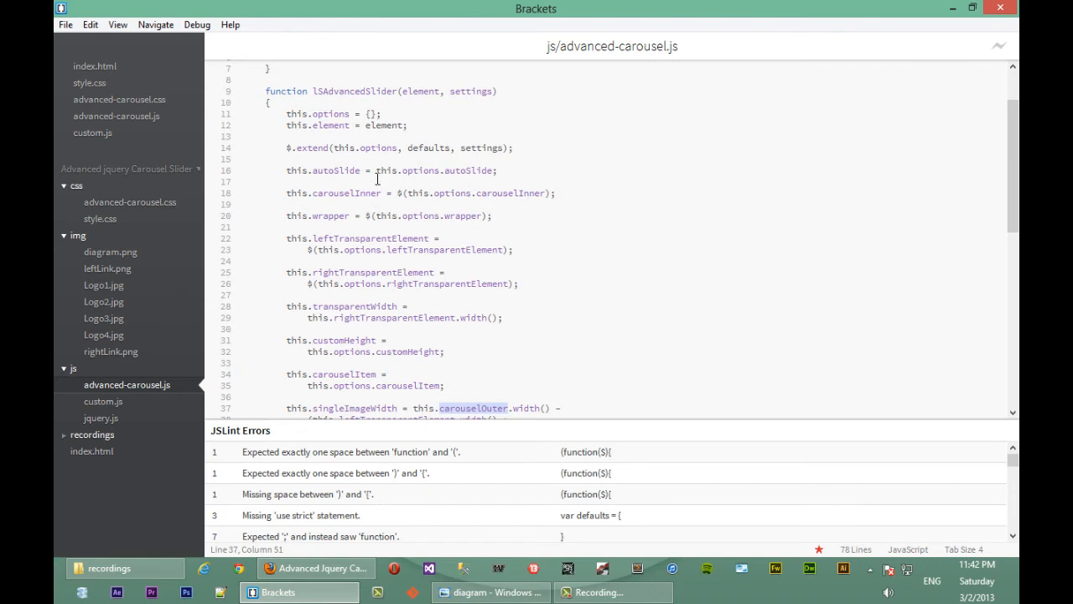
Step: Add this.carouselOuter = this.element; right after the element assignment near line 12
scroll("down", 3)
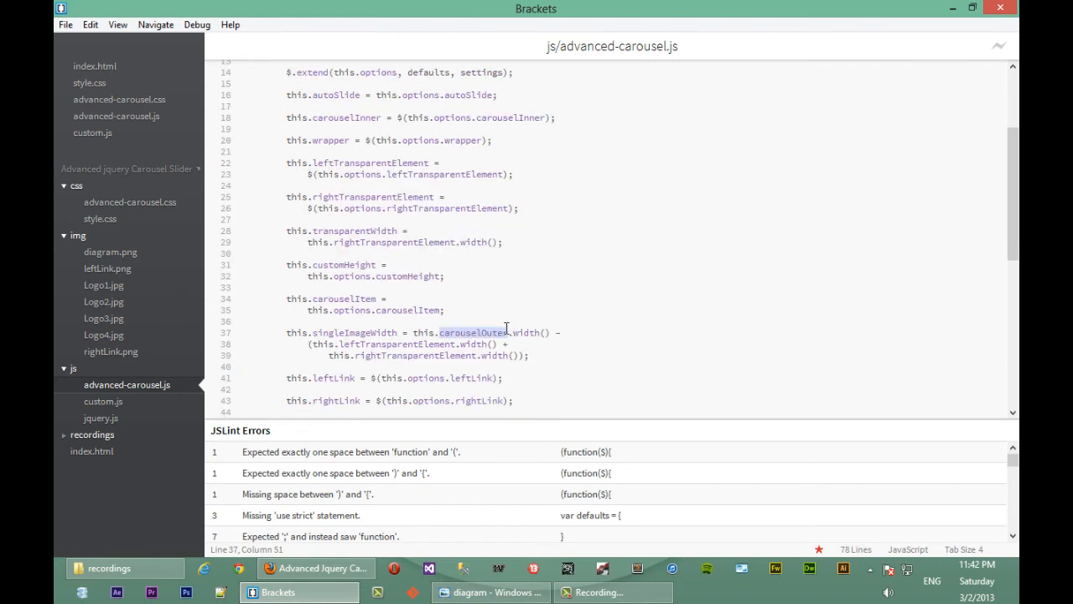
left_click(413, 333)
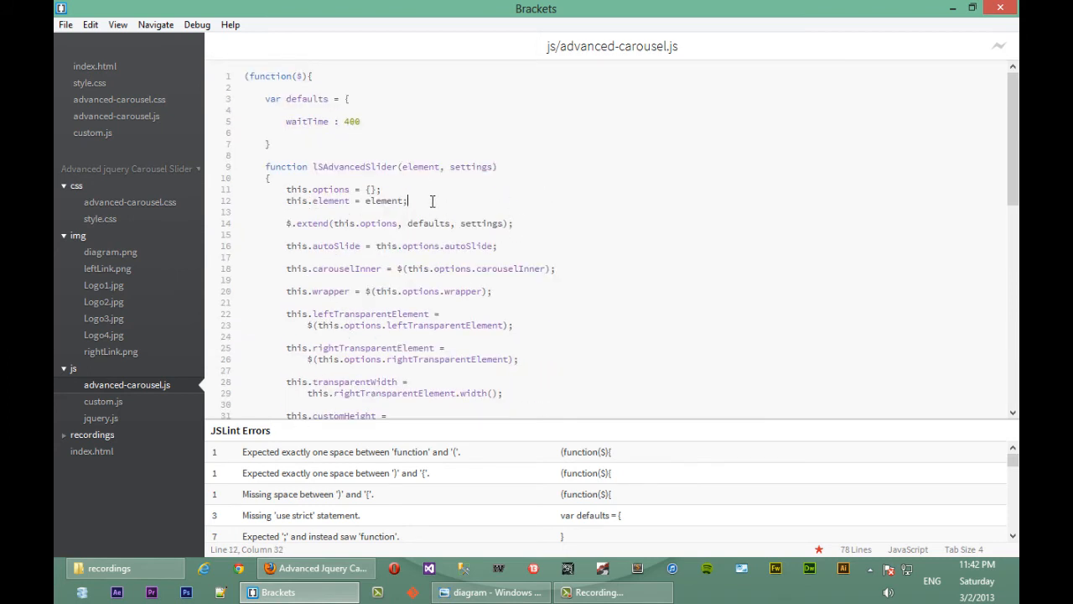
type("this.carouselOute")
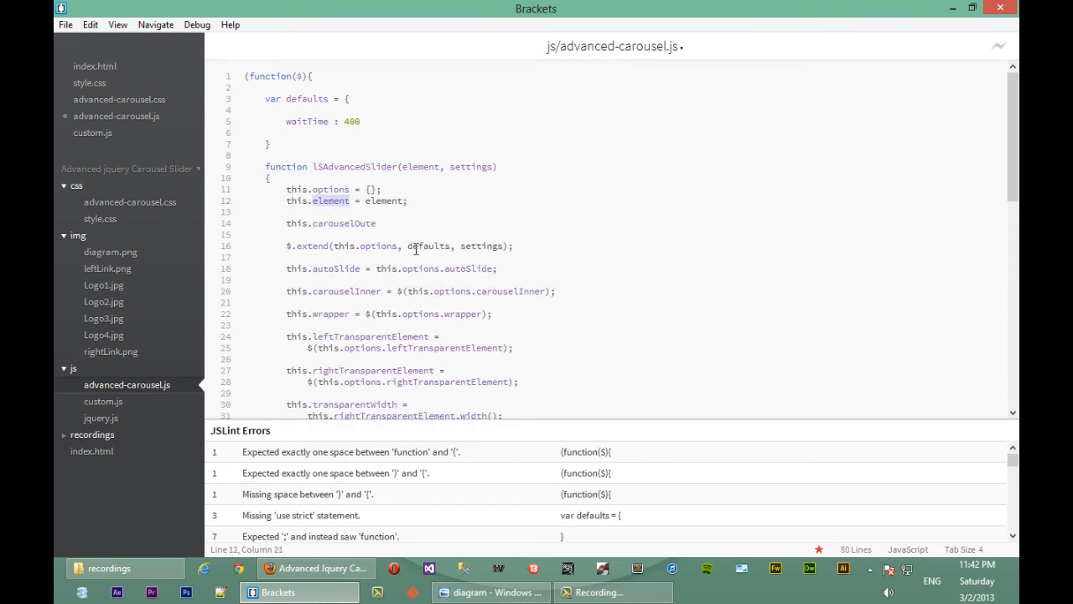
left_click(378, 223)
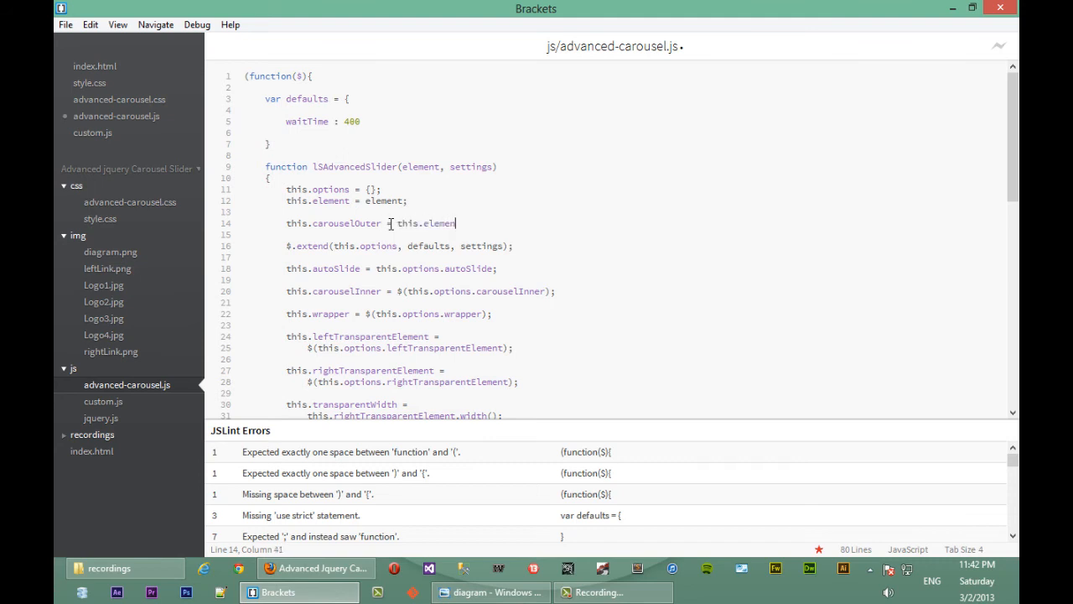
type("t;")
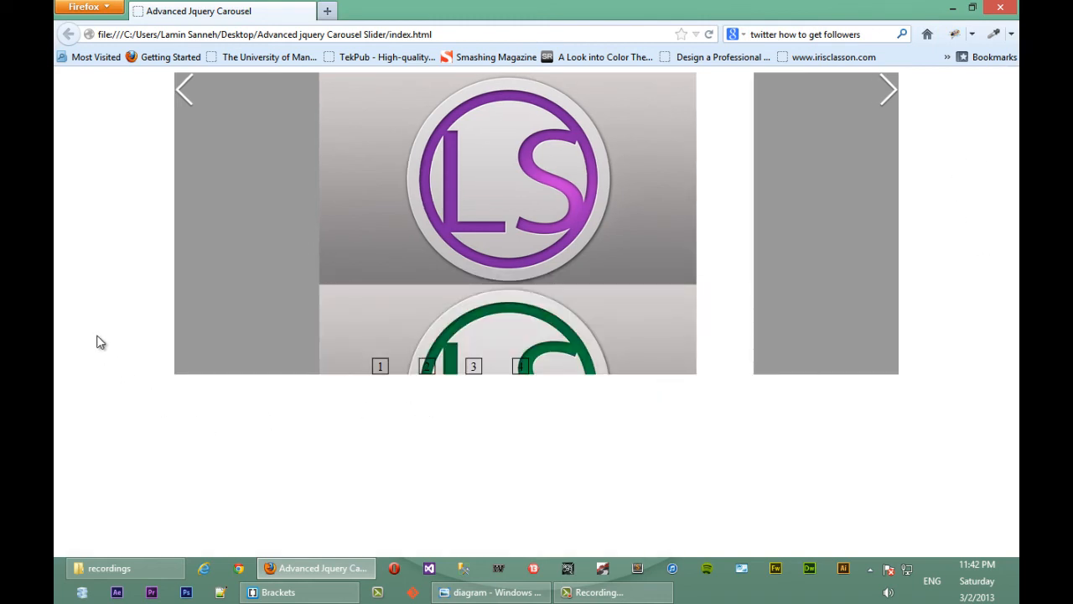
mouse_move(108, 342)
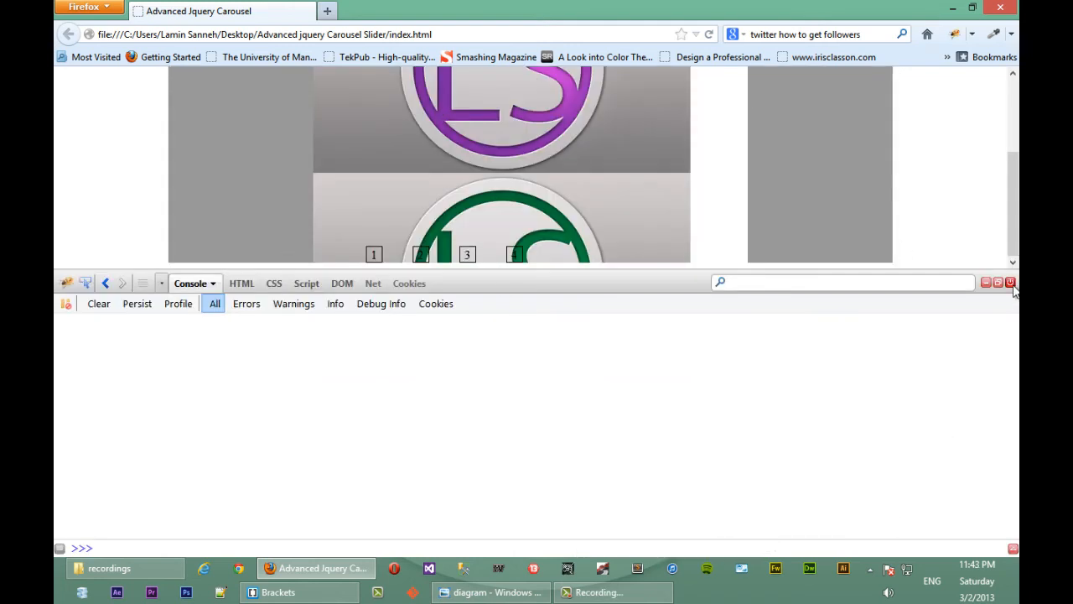
Step: Close the Firebug panel after the reload shows no errors
left_click(1010, 283)
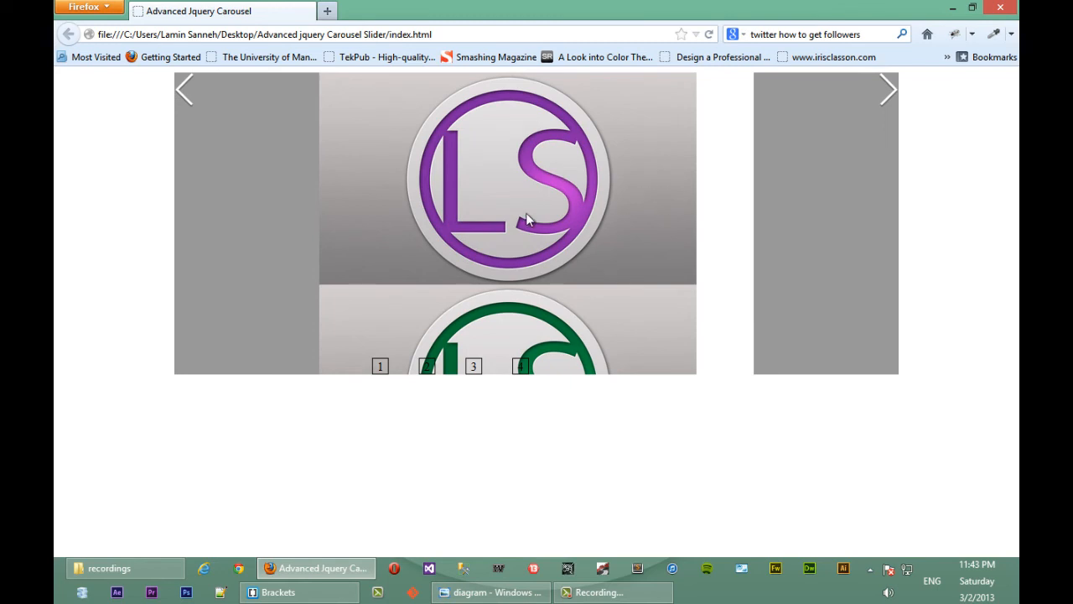
mouse_move(731, 207)
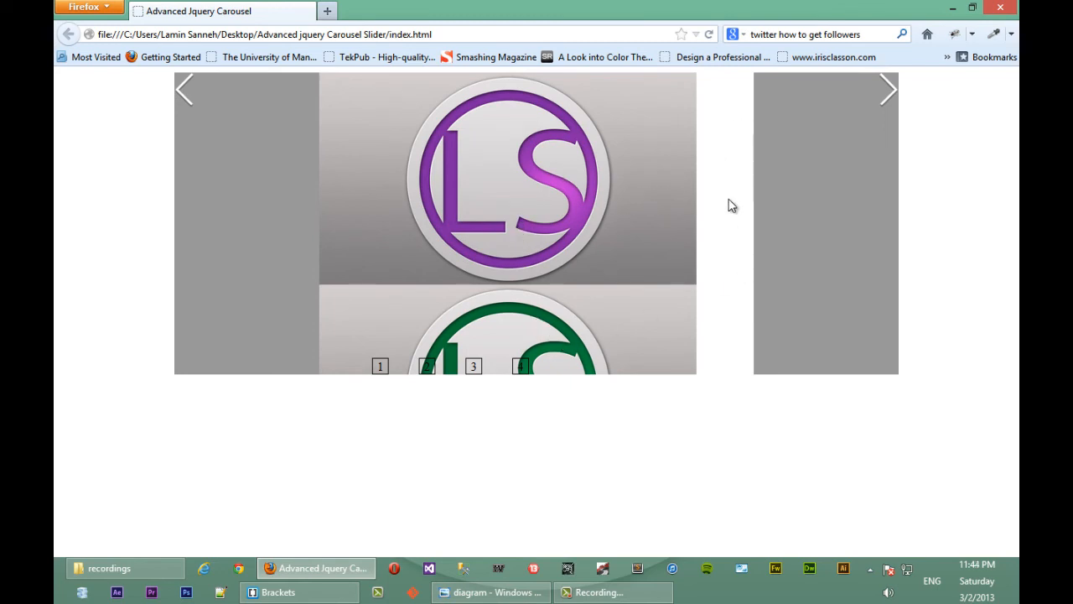
mouse_move(711, 237)
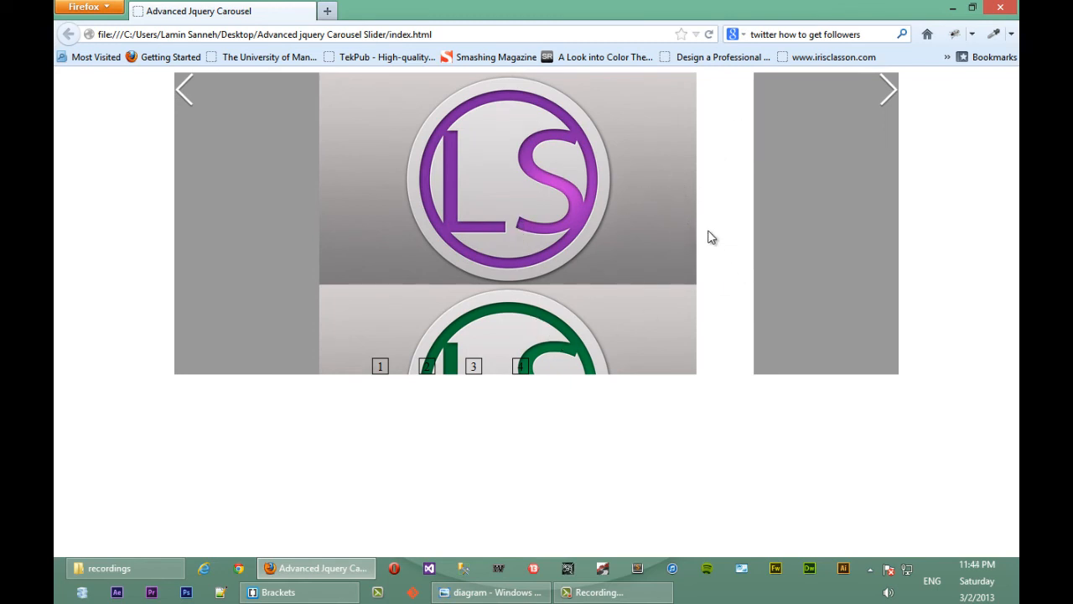
mouse_move(740, 234)
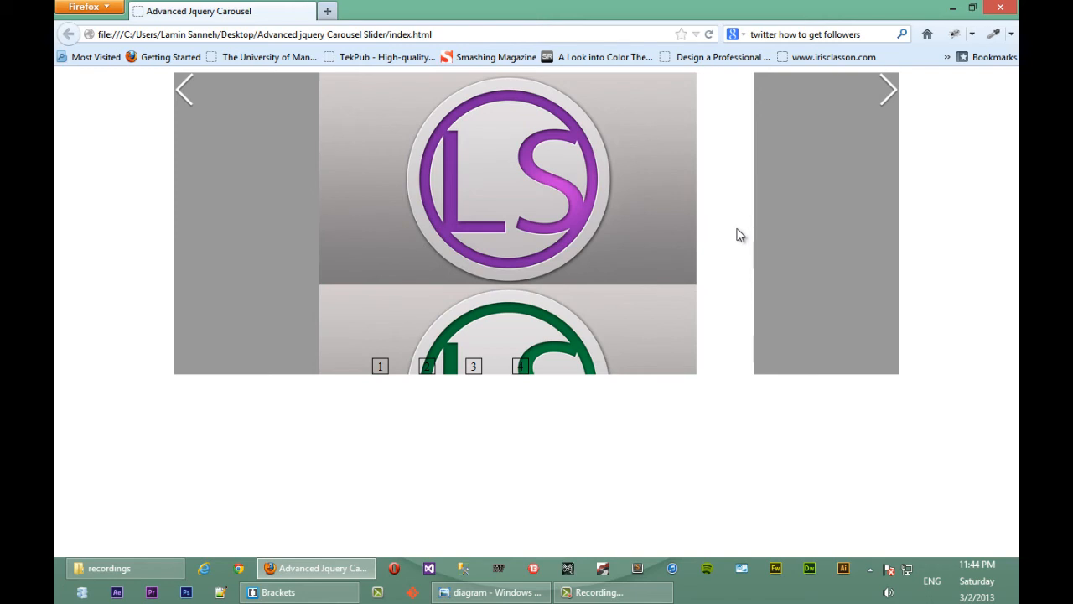
mouse_move(587, 251)
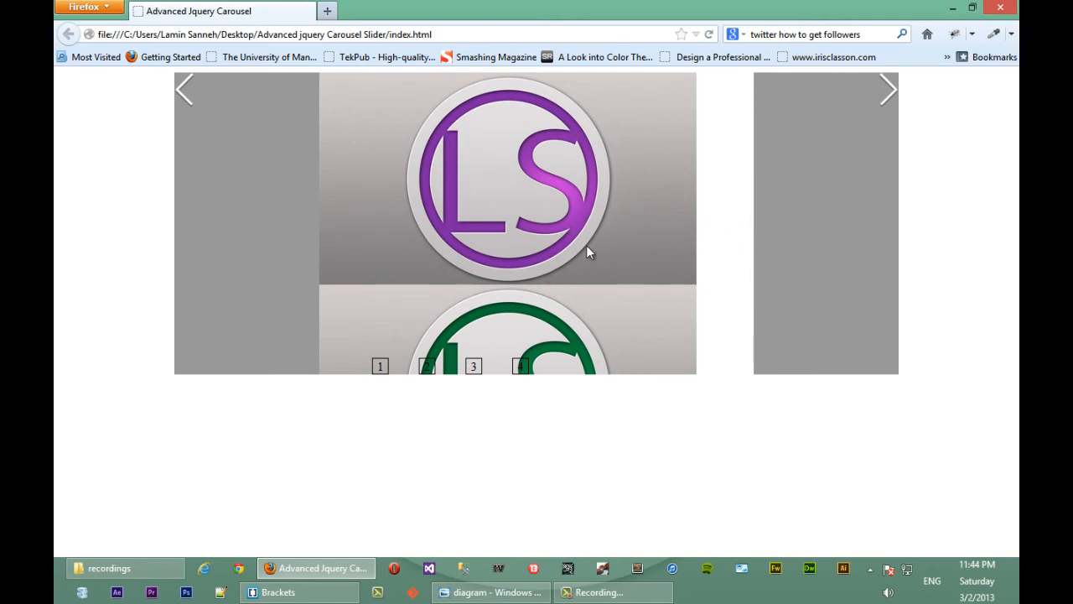
mouse_move(503, 227)
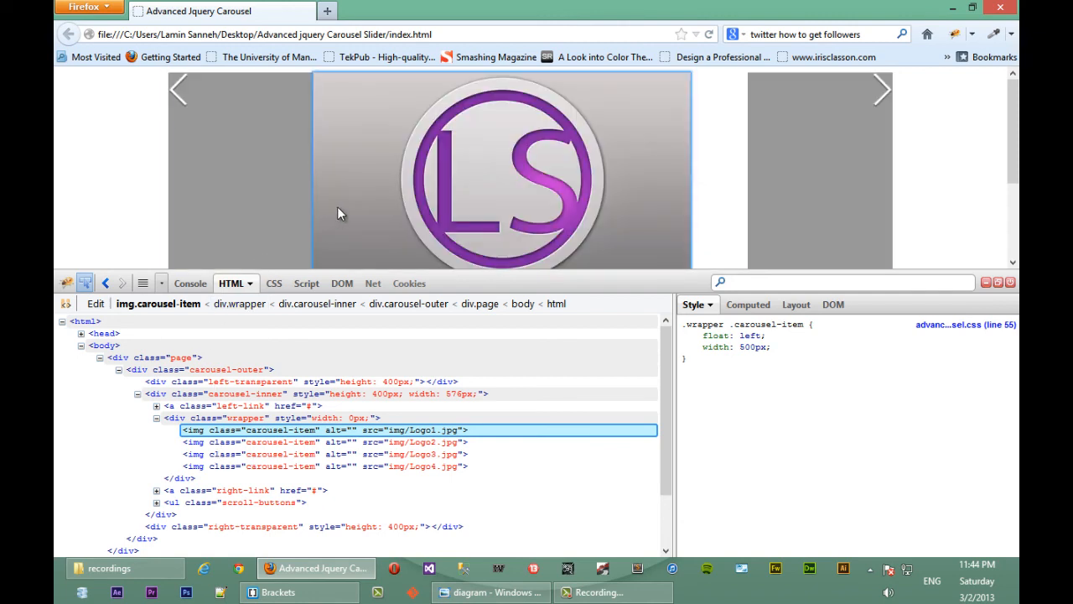
mouse_move(341, 204)
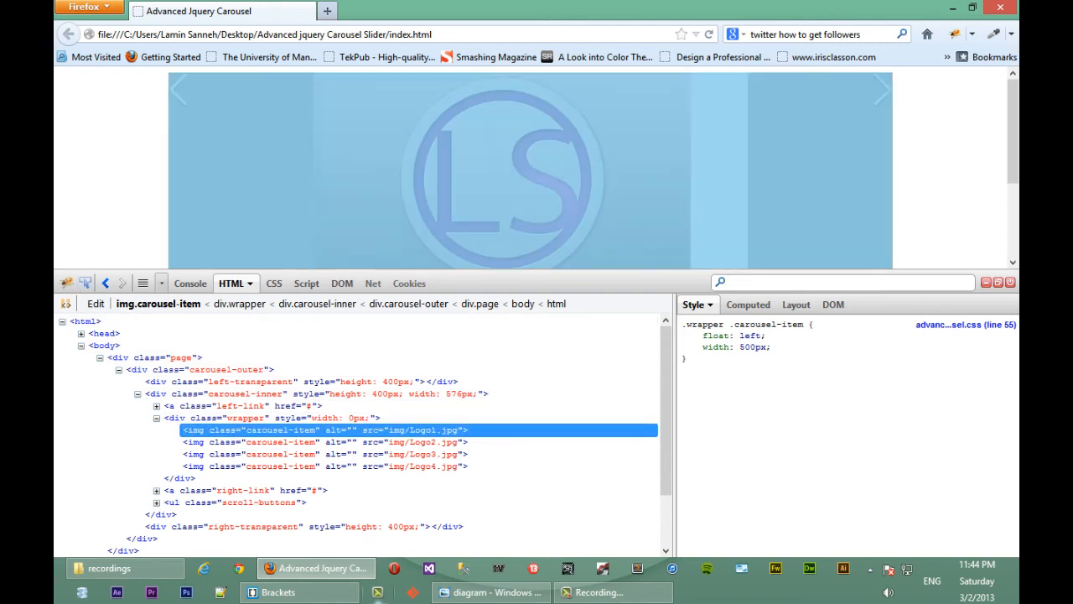
Step: Inspect the first carousel image, then return to advanced-carousel.js in Brackets
left_click(277, 592)
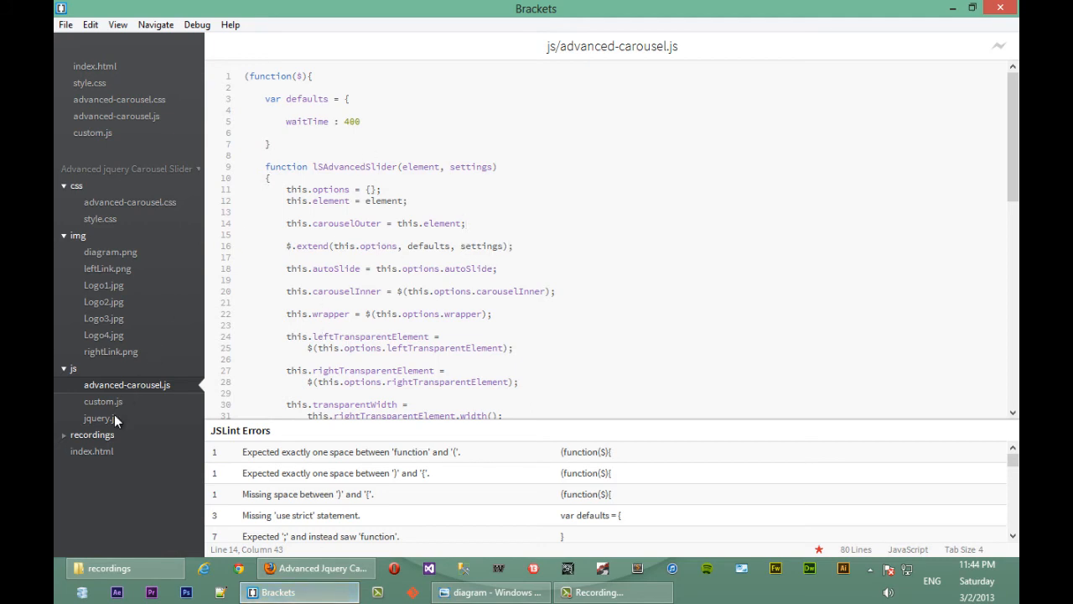
mouse_move(102, 405)
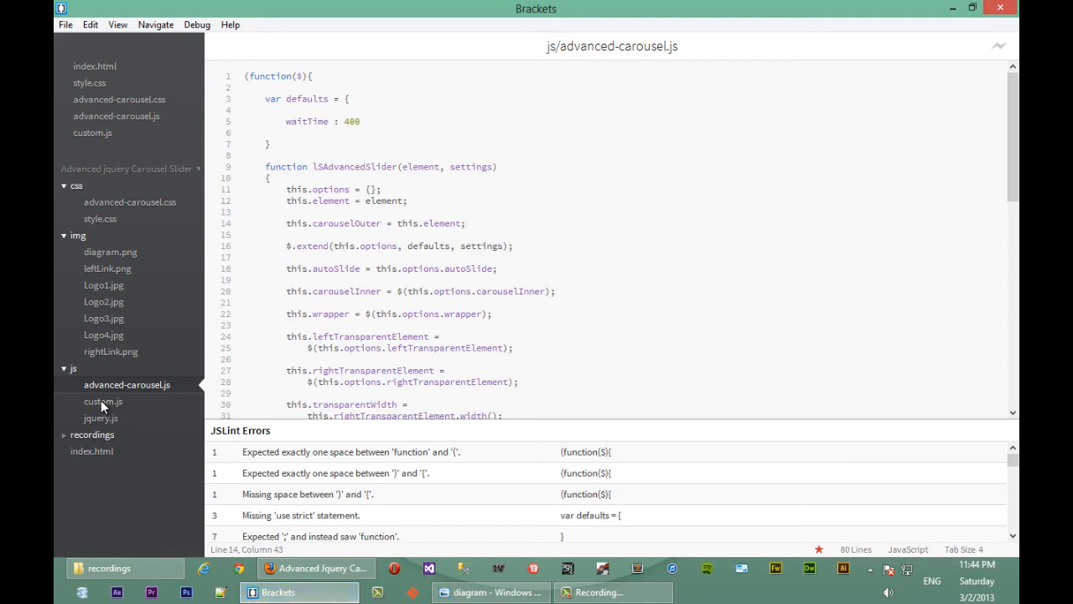
Step: Open custom.js from the sidebar to show the advancedCarousel options with carouselItem '.carousel-item'
left_click(103, 401)
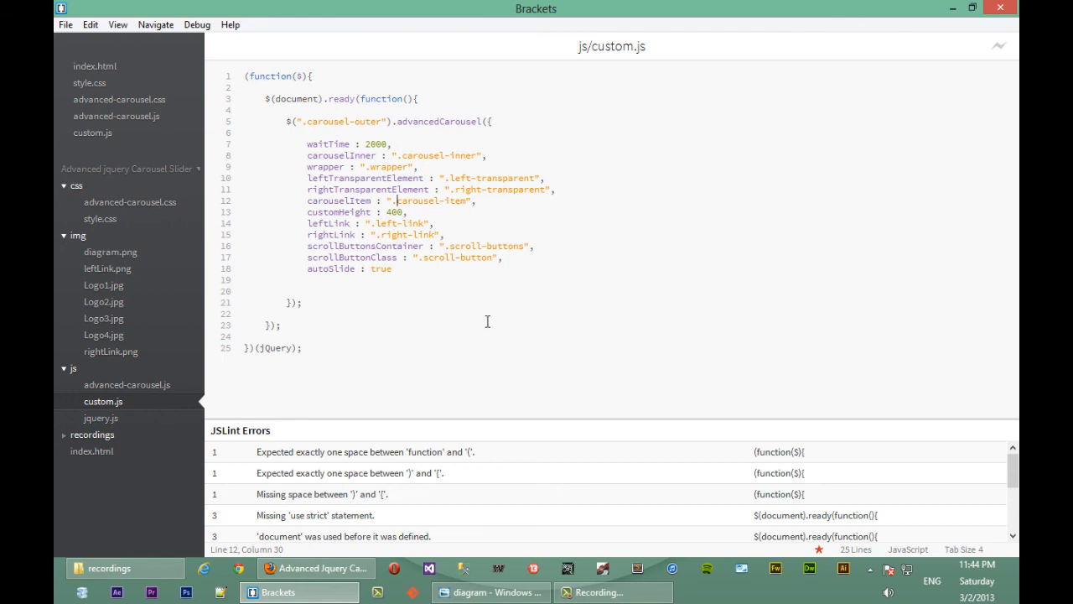
mouse_move(490, 319)
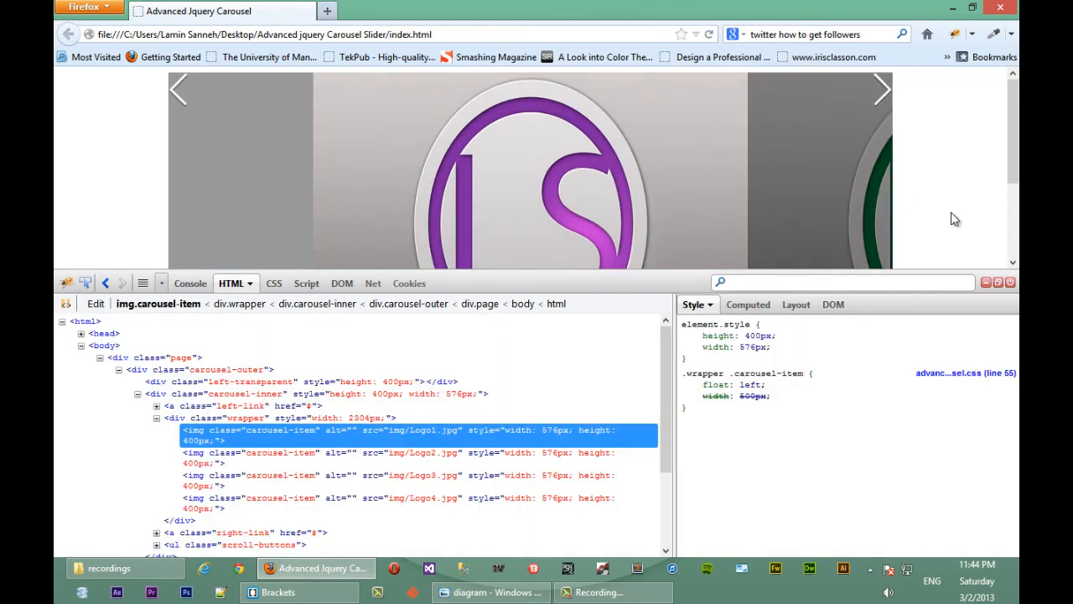
Step: Close Firebug to view the carousel with full-size 576 by 400 slides
left_click(1010, 283)
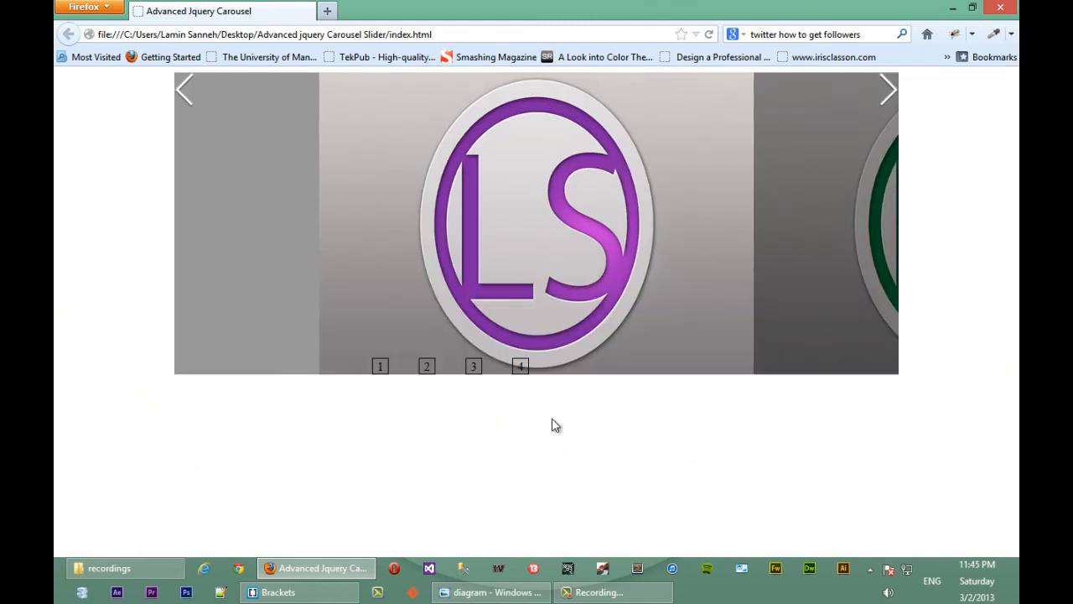
mouse_move(562, 424)
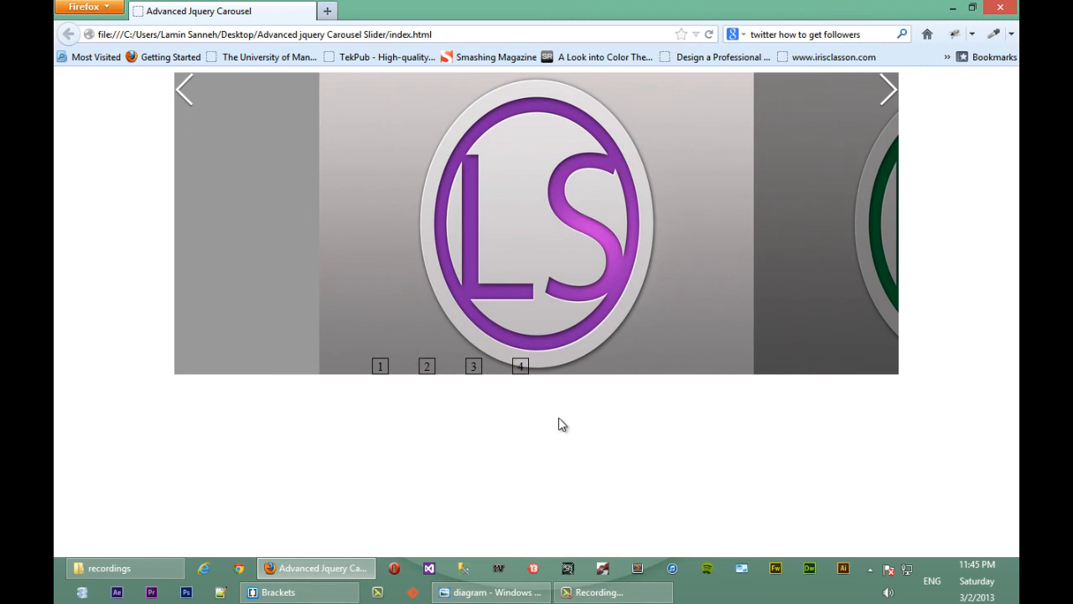
mouse_move(466, 413)
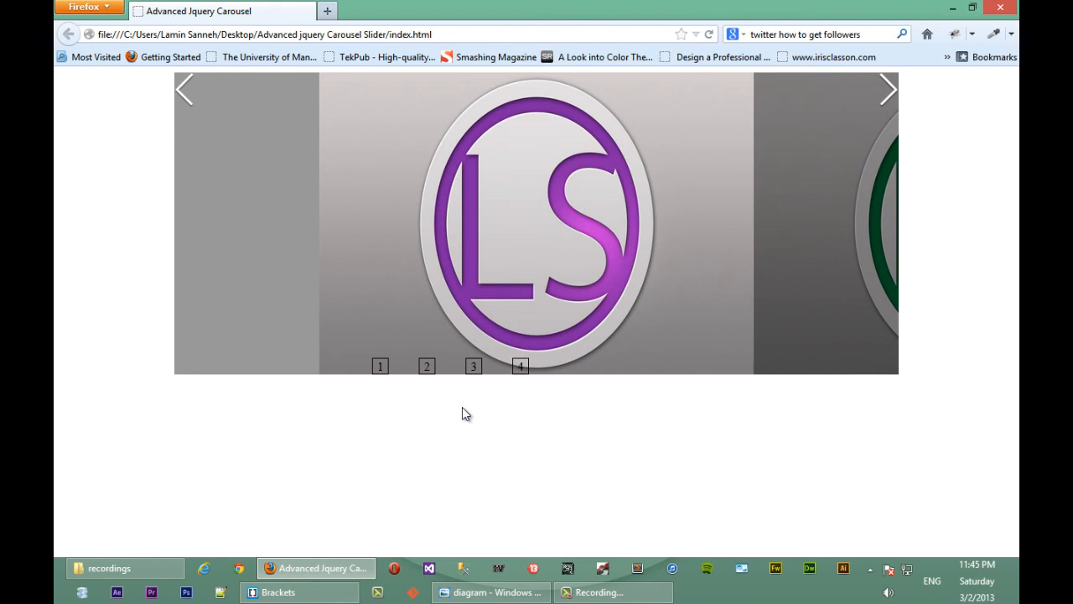
mouse_move(895, 108)
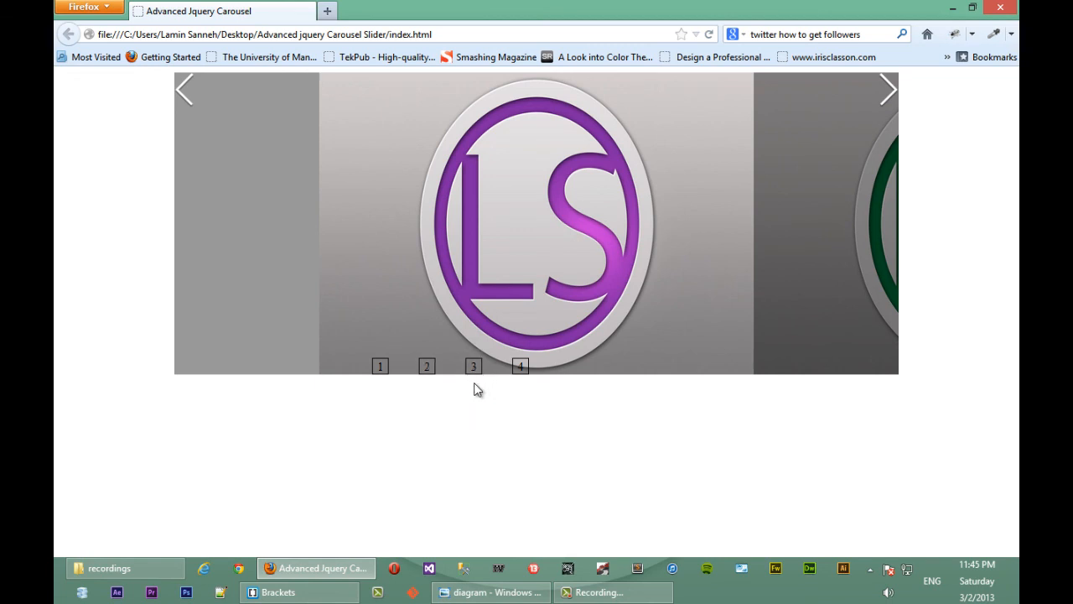
mouse_move(496, 455)
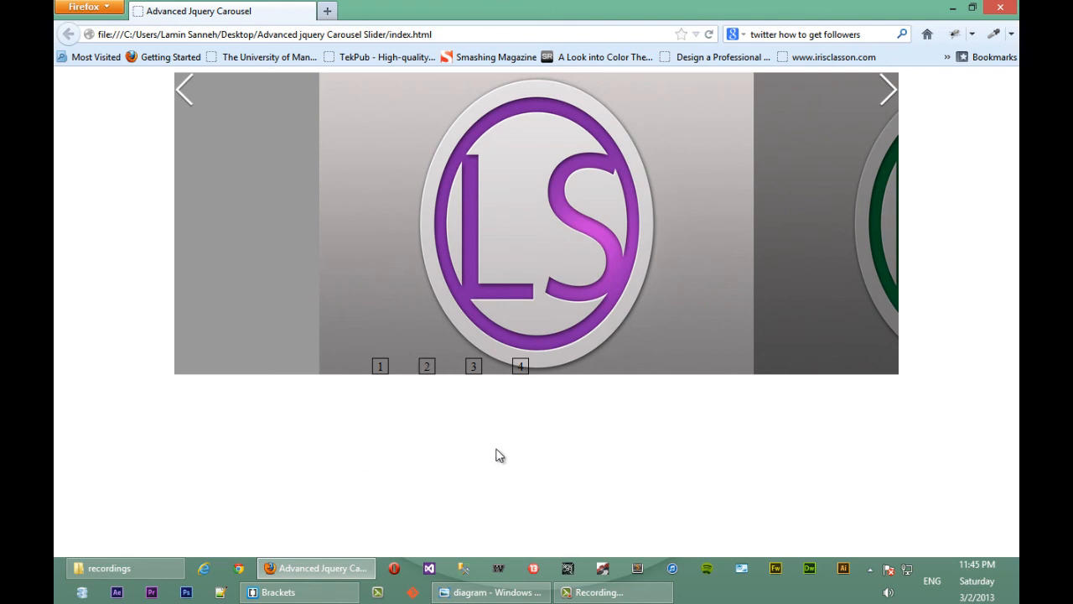